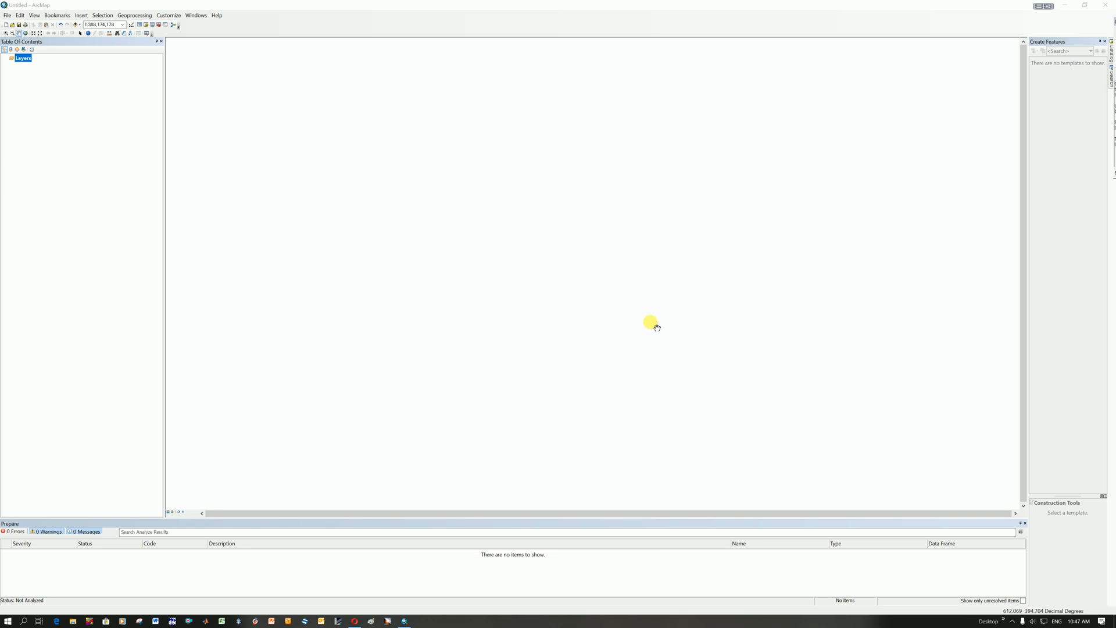
mouse_move(652, 500)
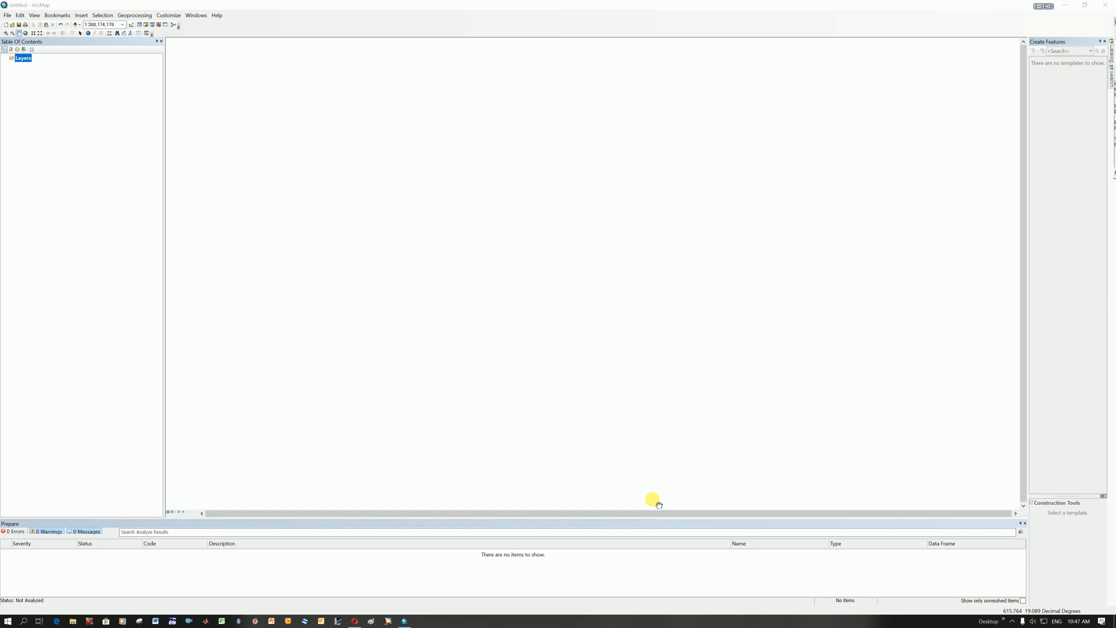
mouse_move(461, 272)
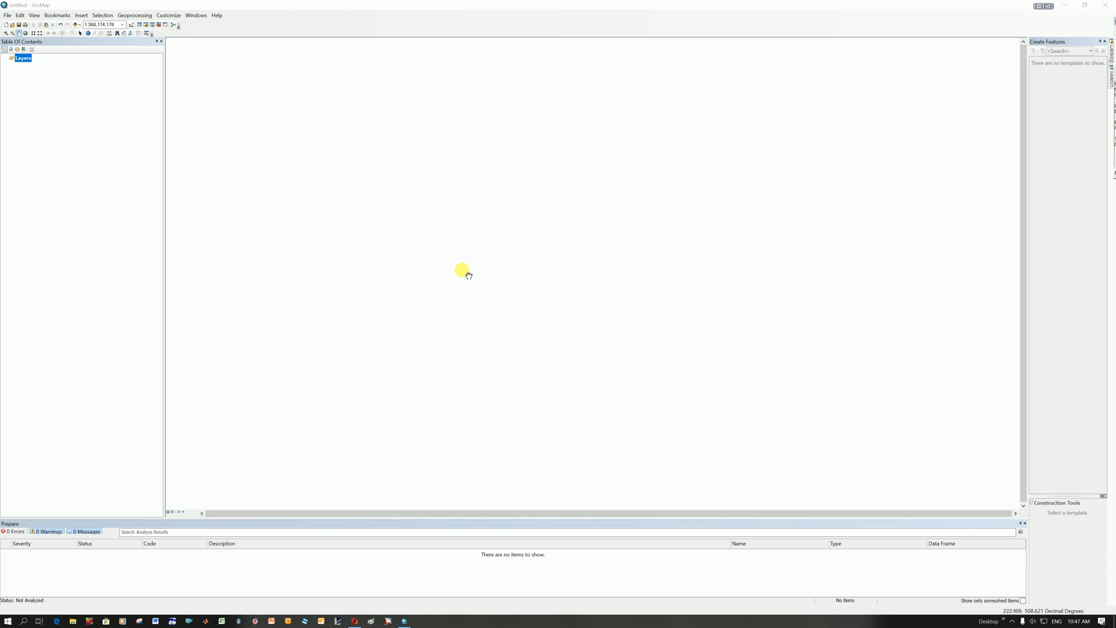
mouse_move(607, 304)
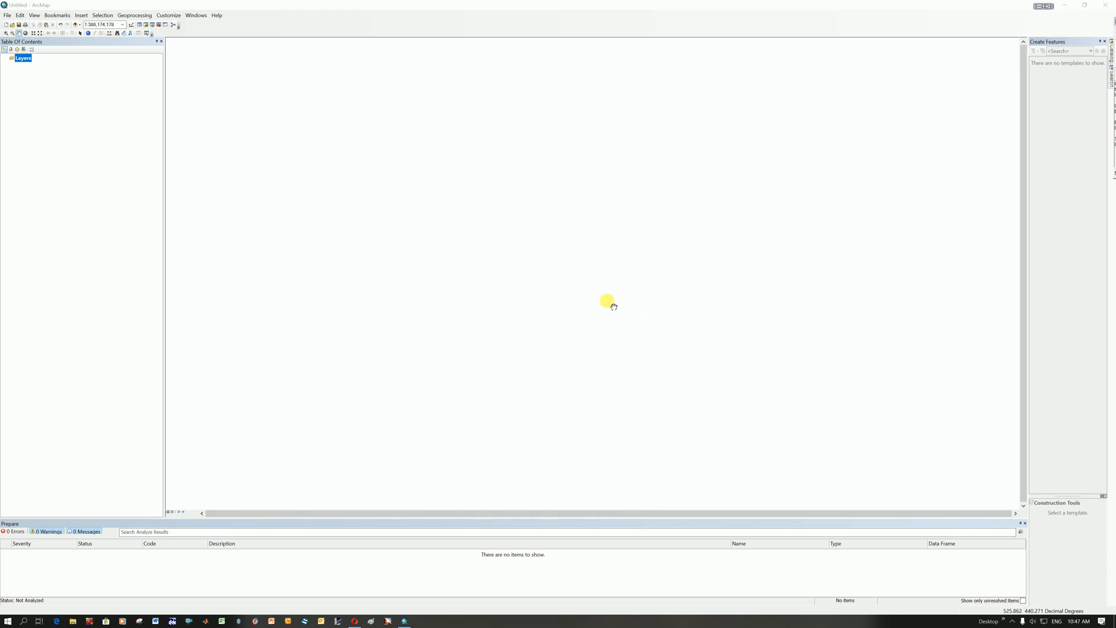
mouse_move(617, 296)
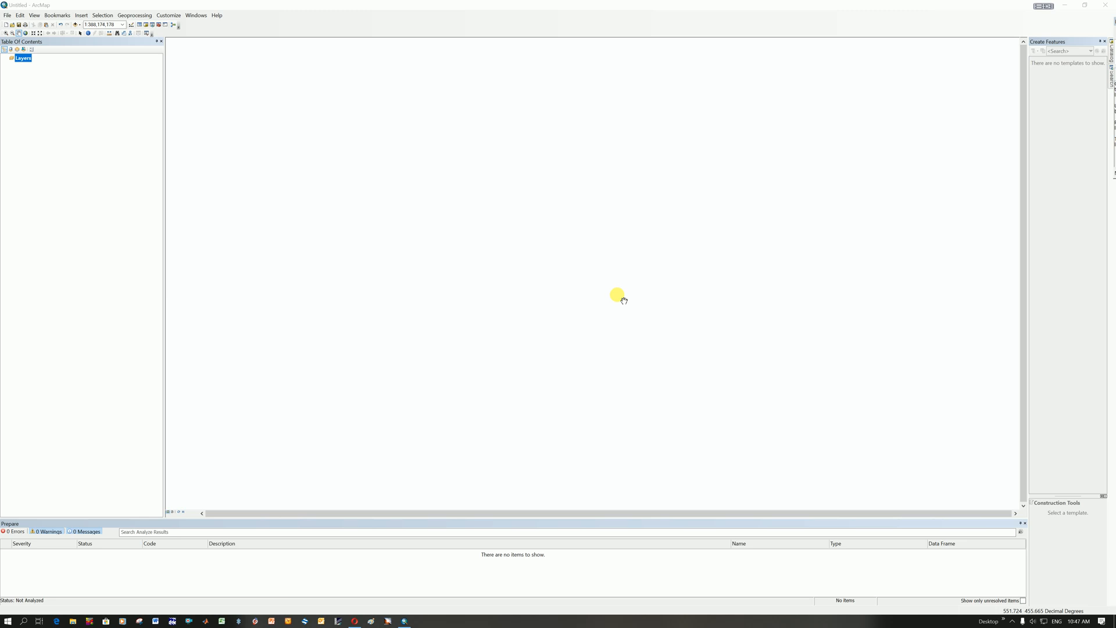
mouse_move(614, 293)
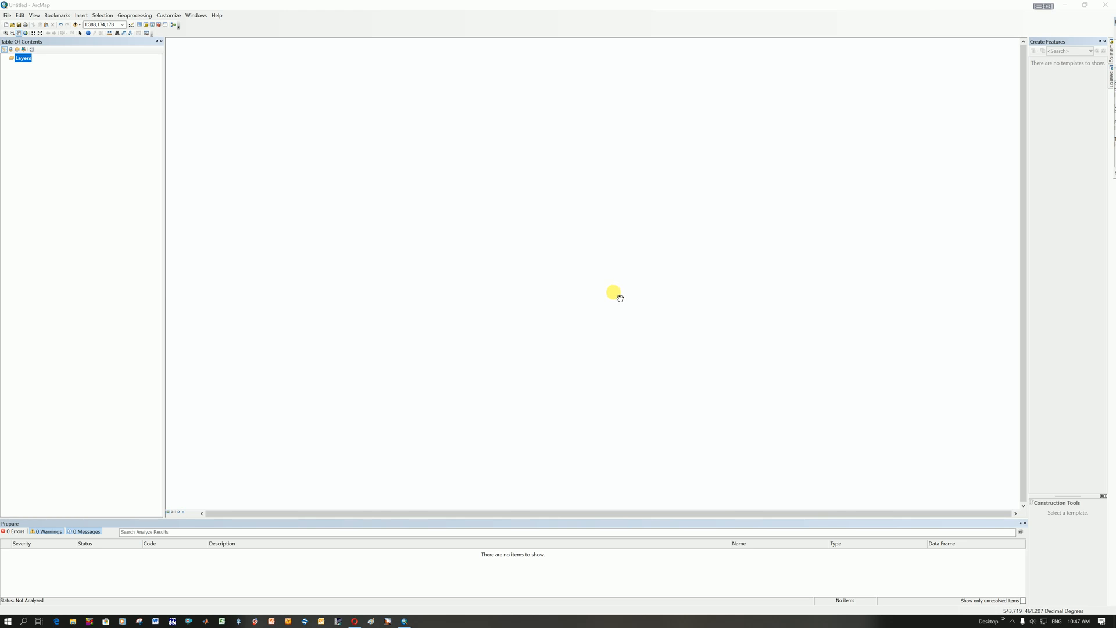
mouse_move(414, 30)
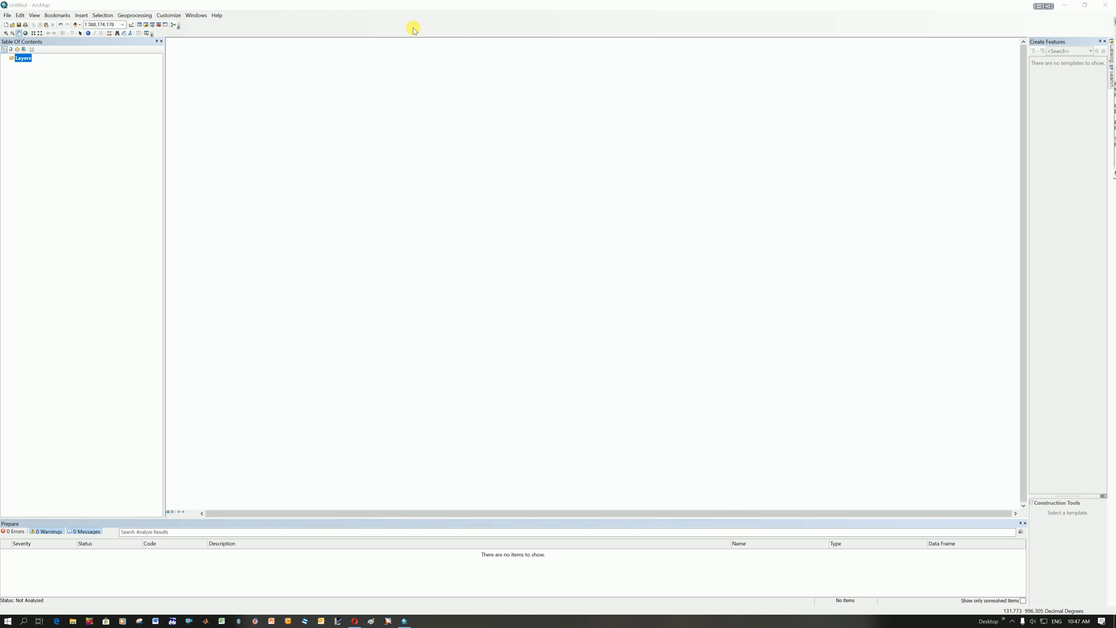
mouse_move(88, 187)
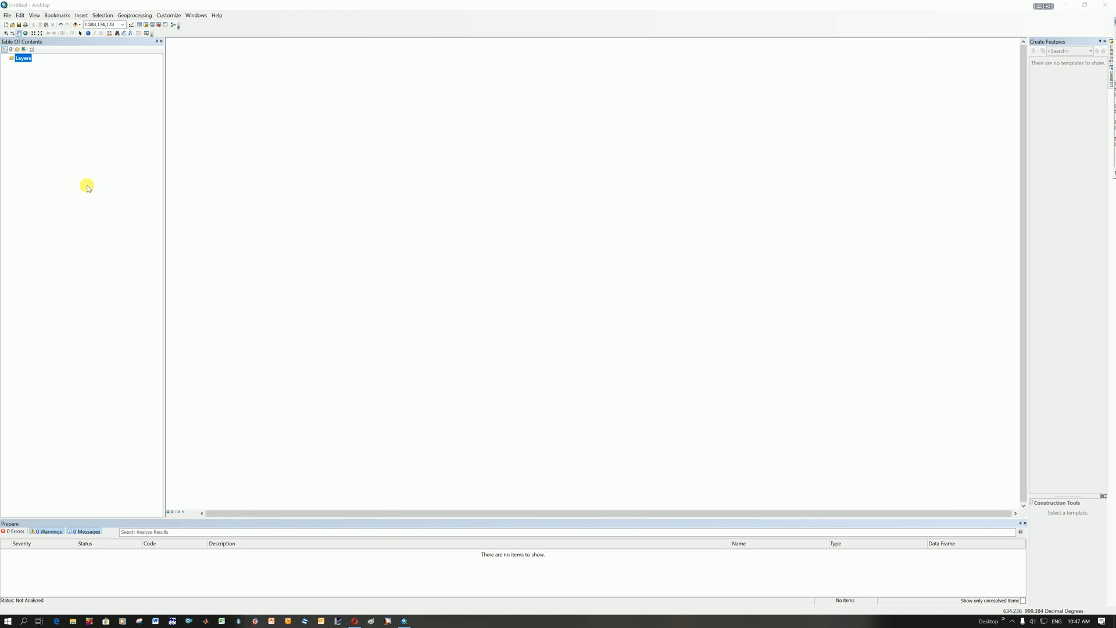
mouse_move(7, 18)
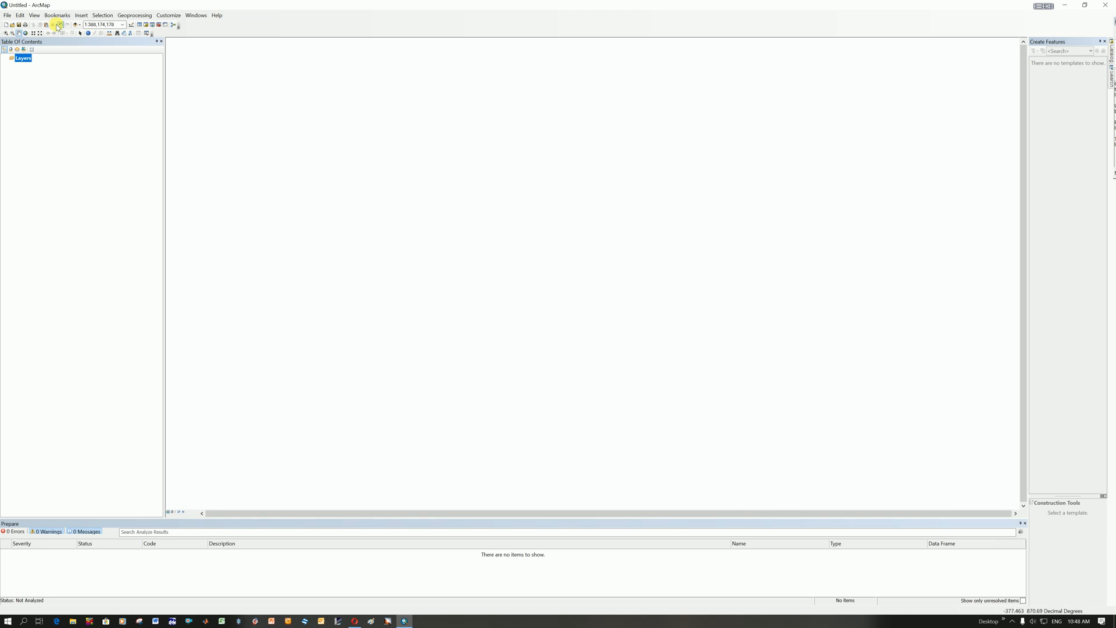
mouse_move(25, 302)
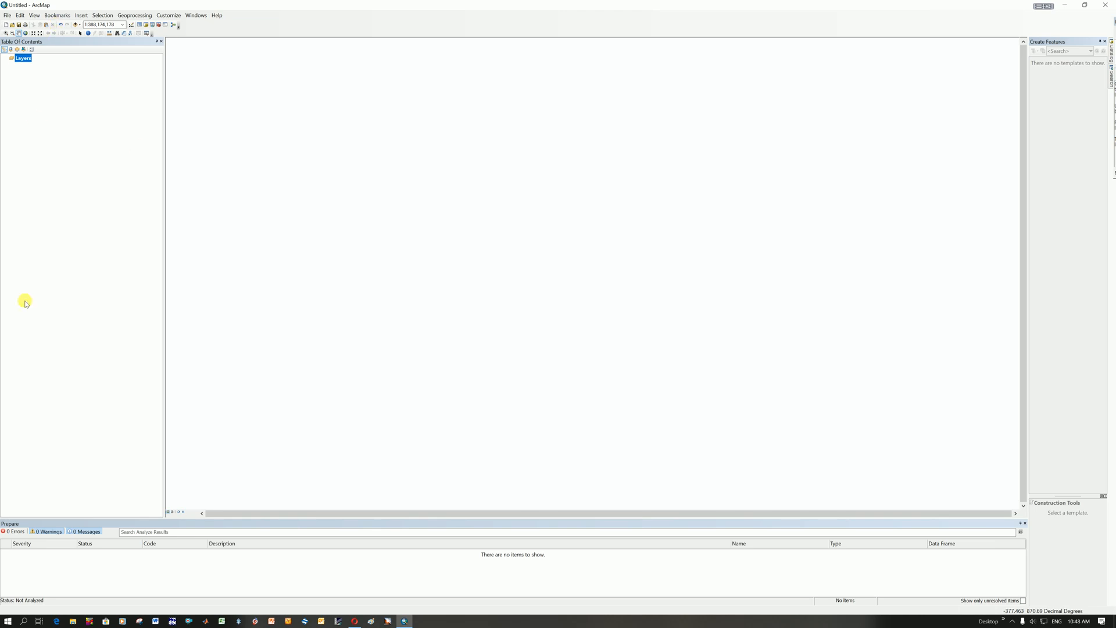
mouse_move(63, 272)
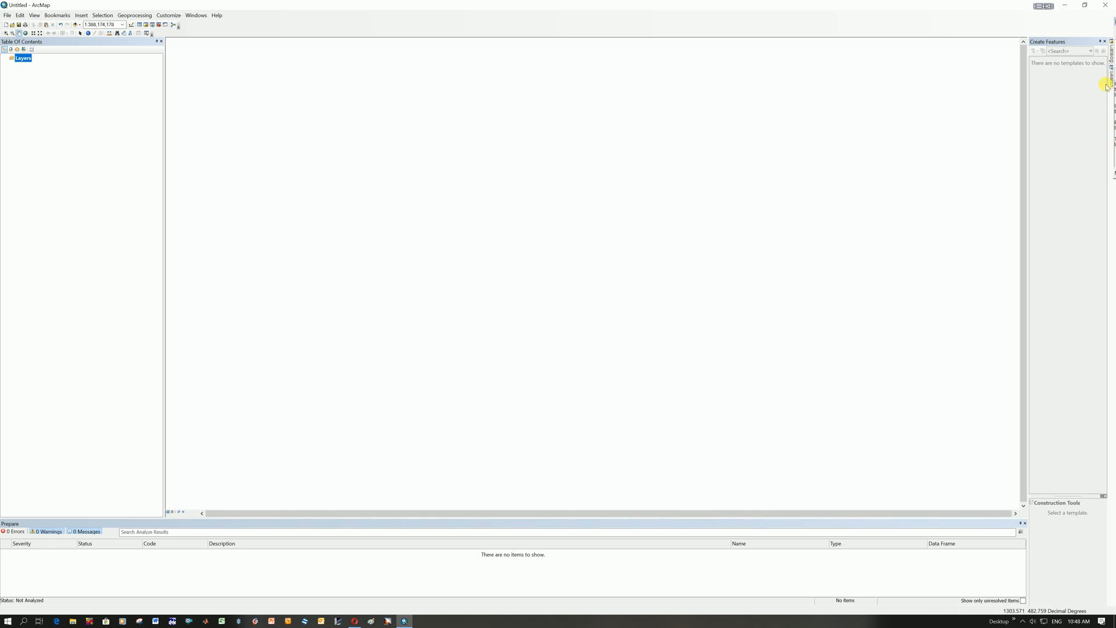
mouse_move(1020, 194)
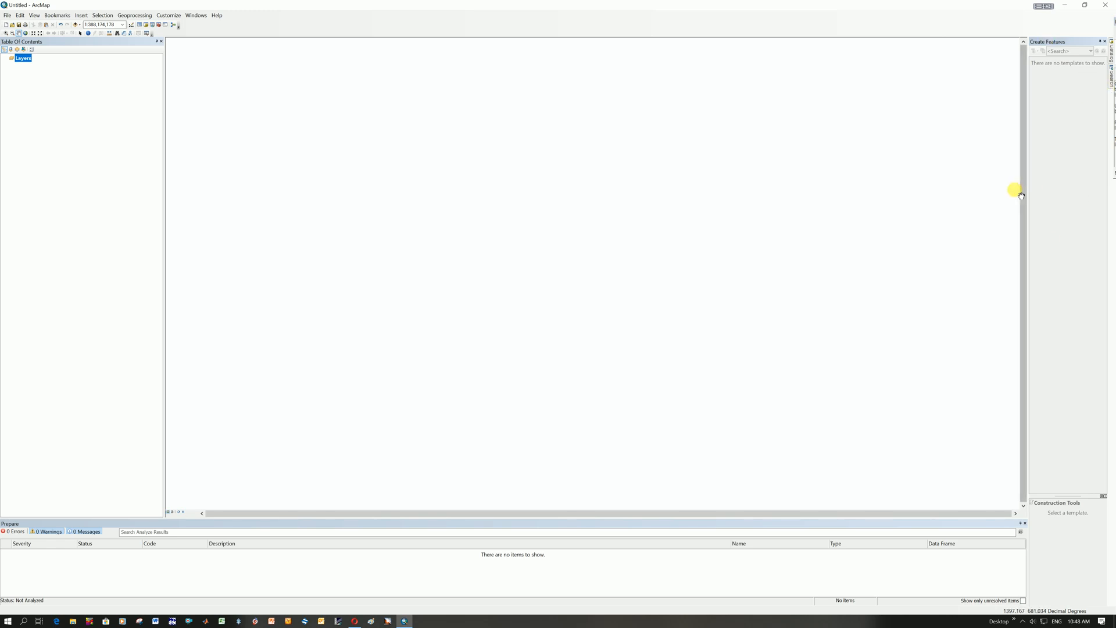
mouse_move(442, 146)
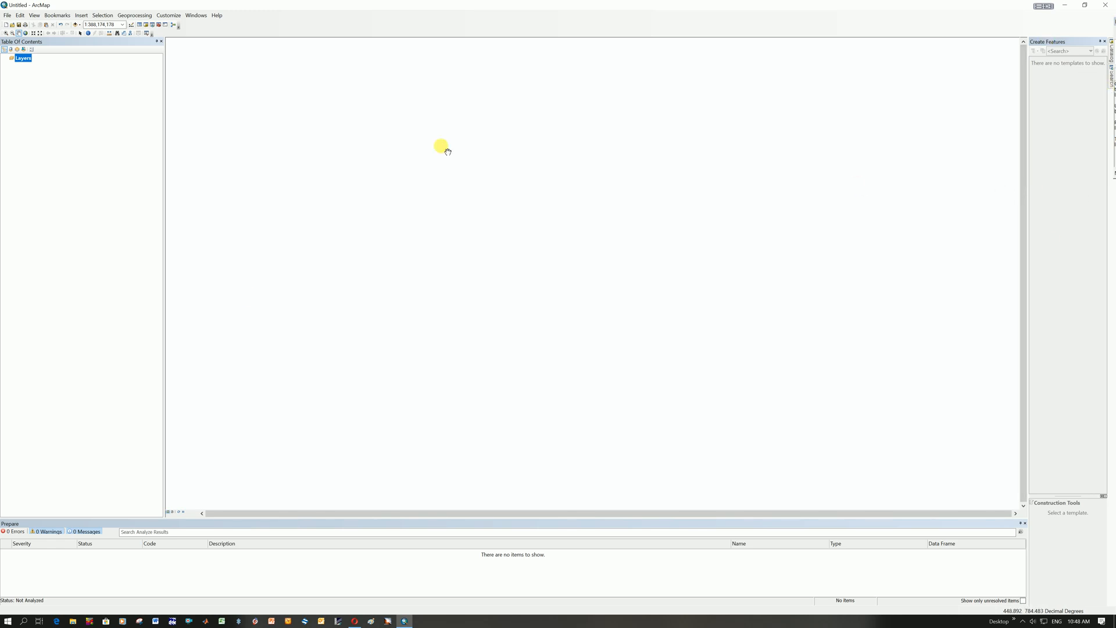
mouse_move(633, 198)
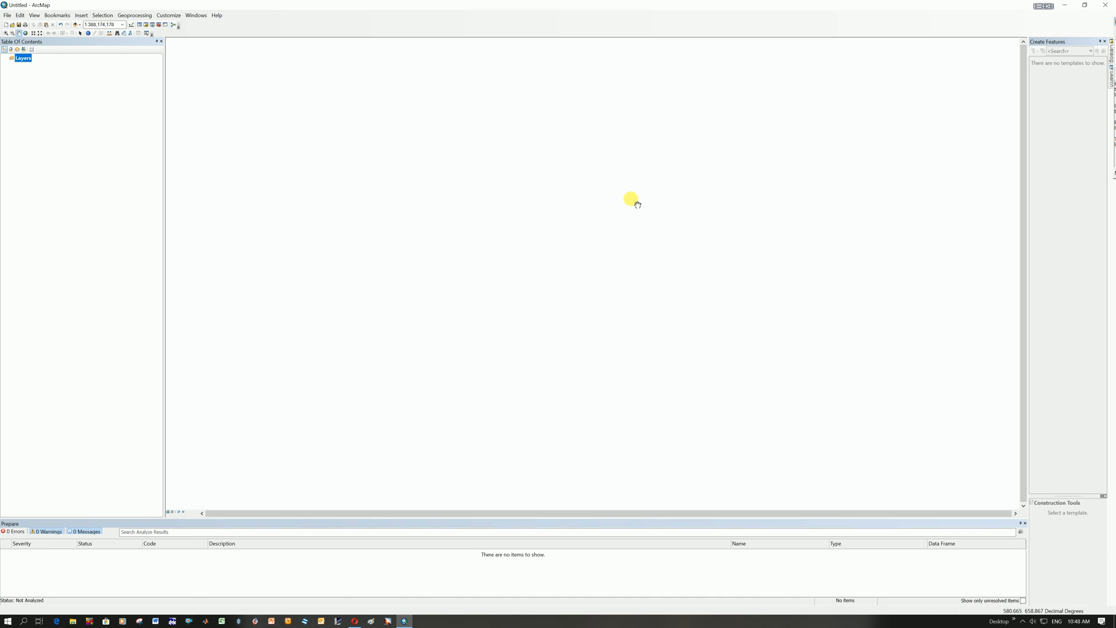
mouse_move(586, 179)
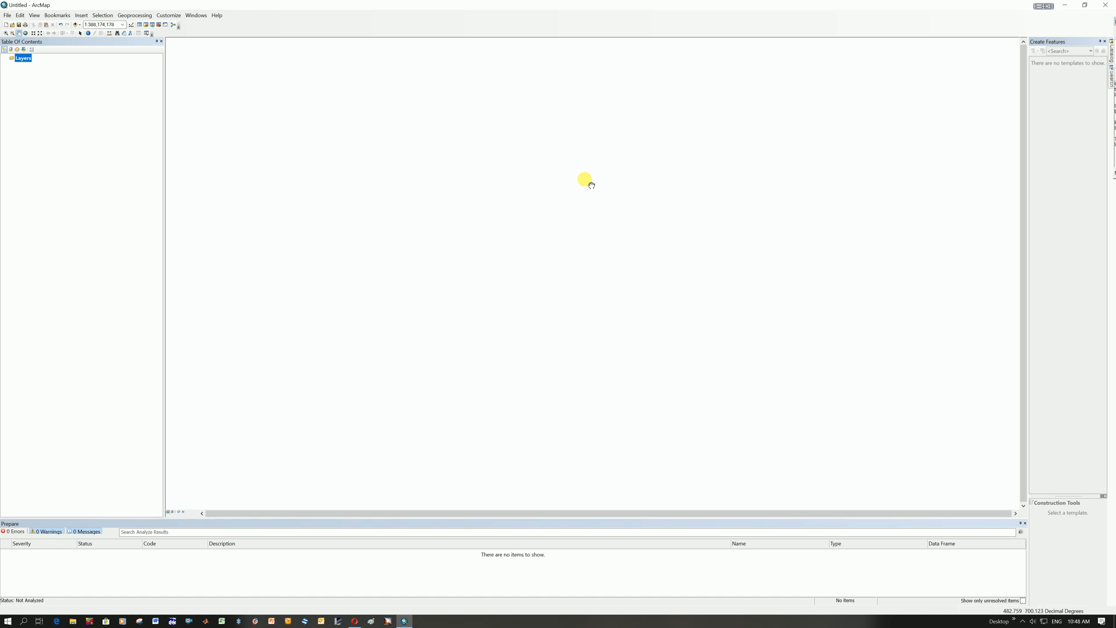
Bring up the Layers data frame's properties at the Coordinate System page
click(34, 16)
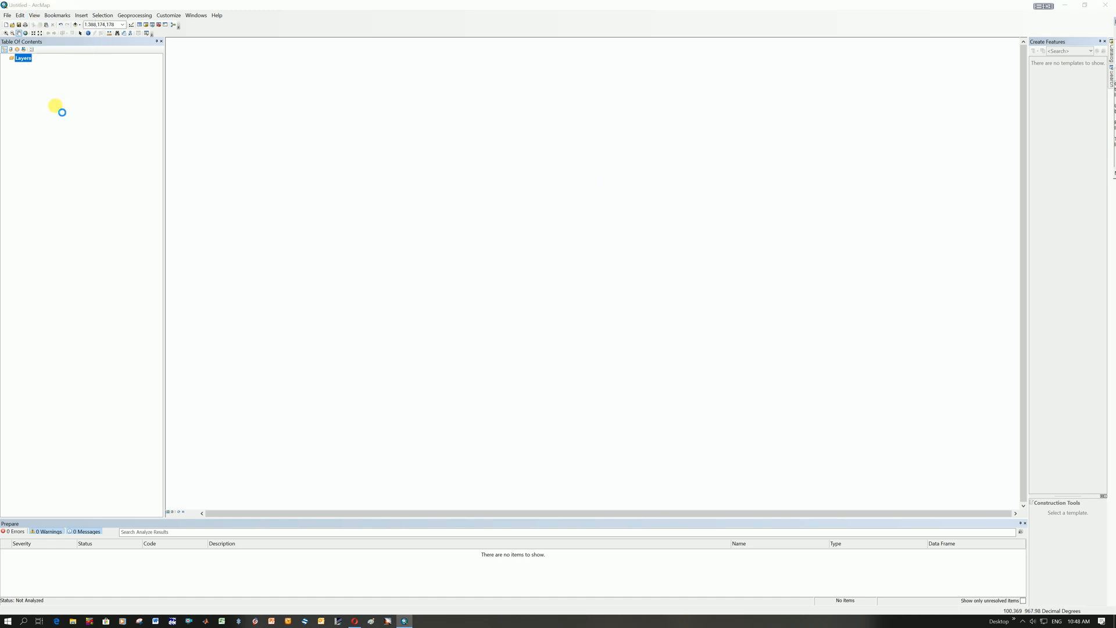
double_click(23, 58)
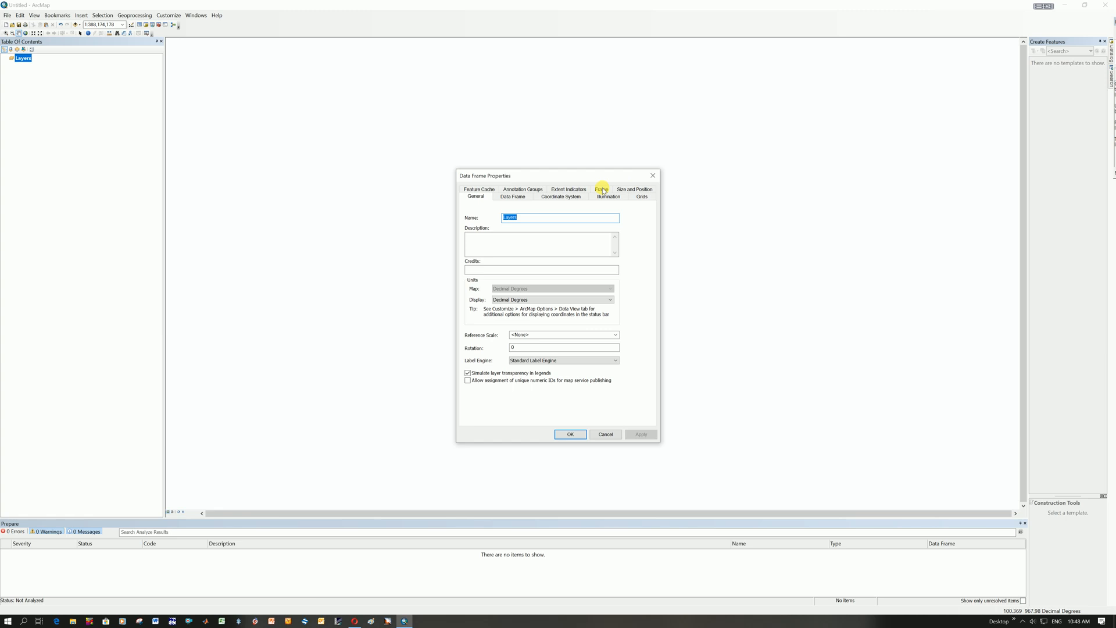
mouse_move(563, 198)
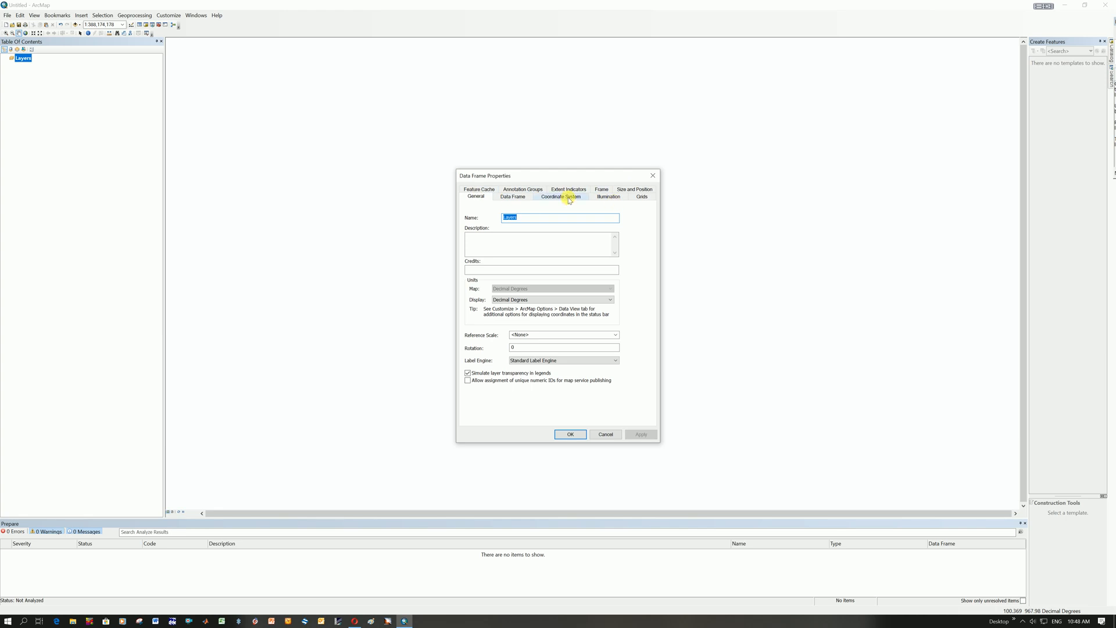
click(560, 197)
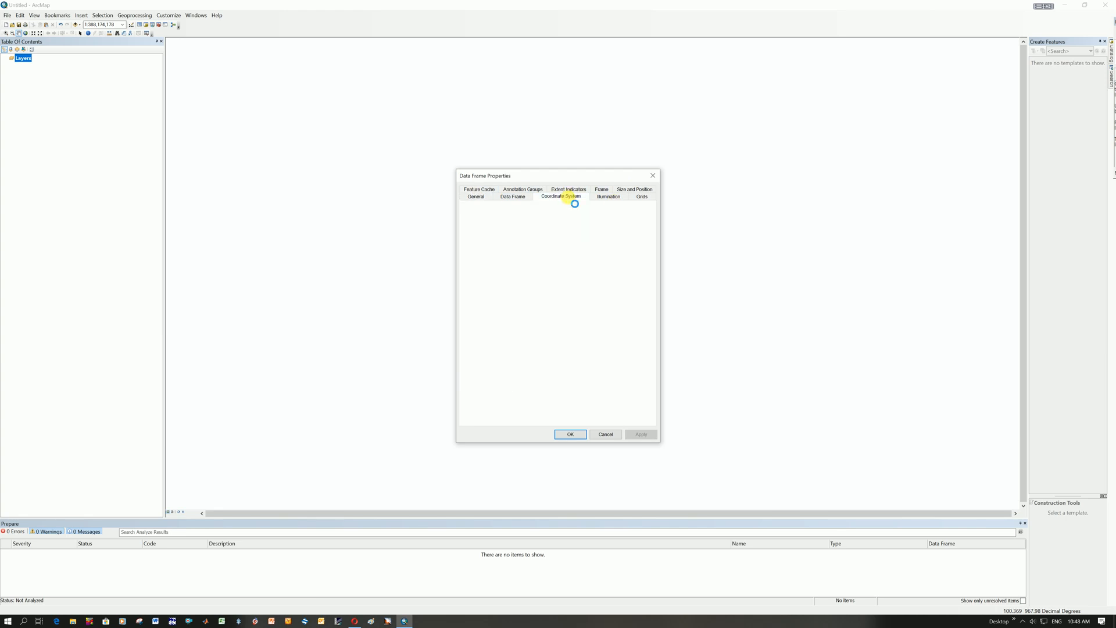
click(560, 196)
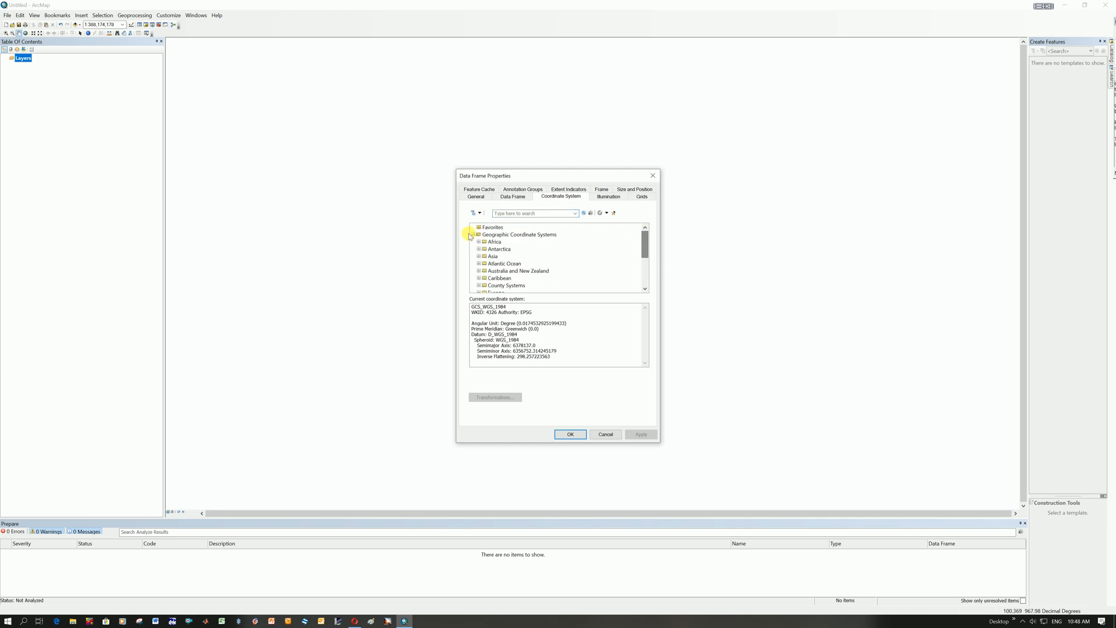
click(472, 234)
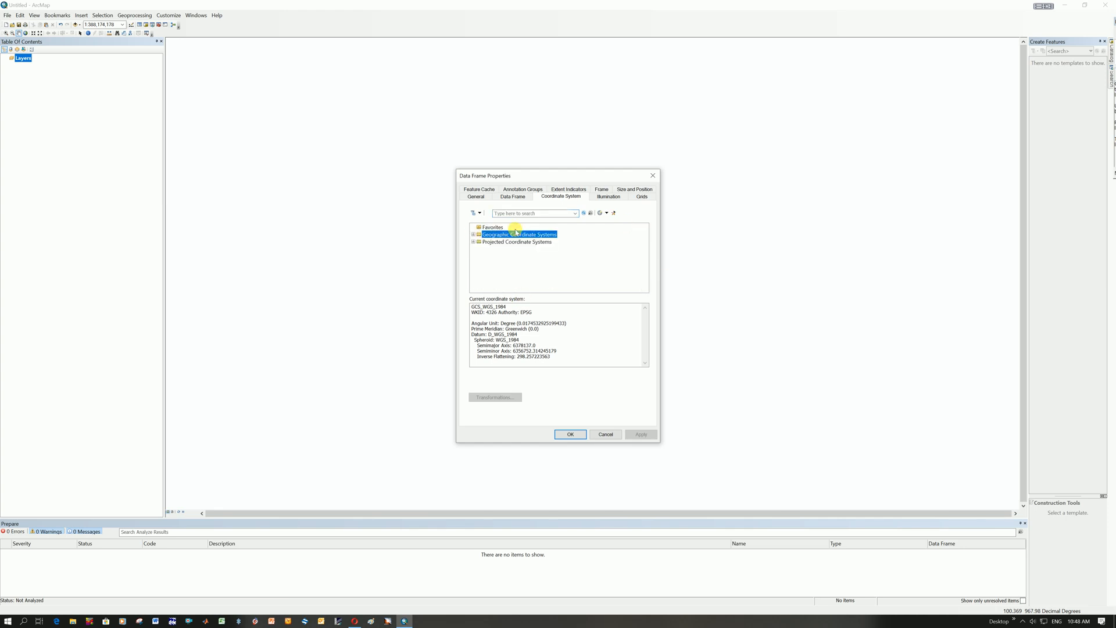
click(516, 242)
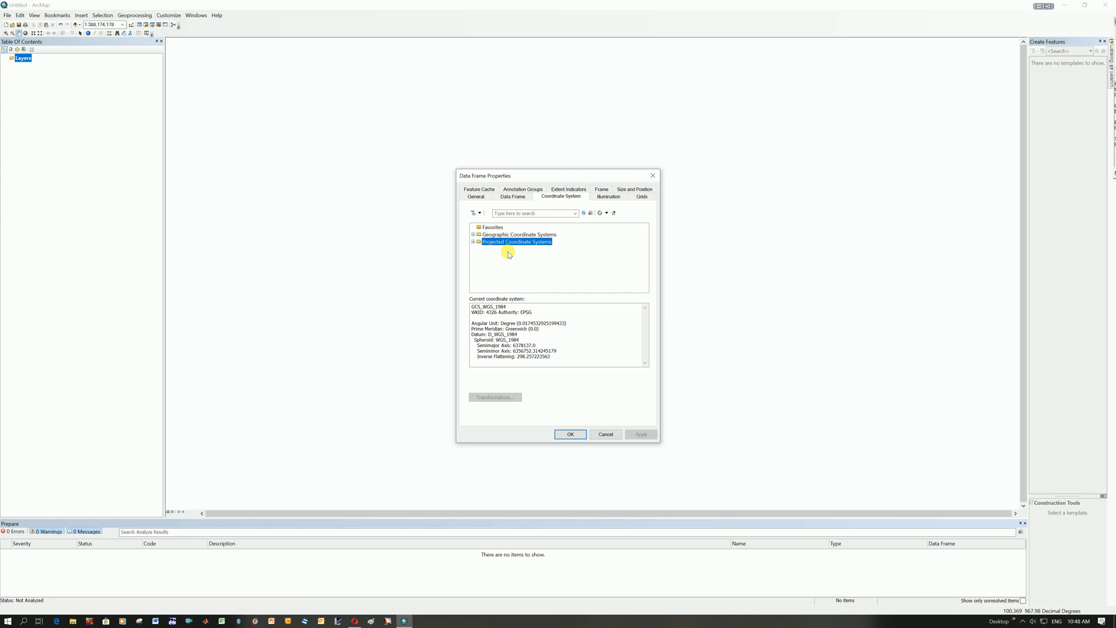
mouse_move(605, 294)
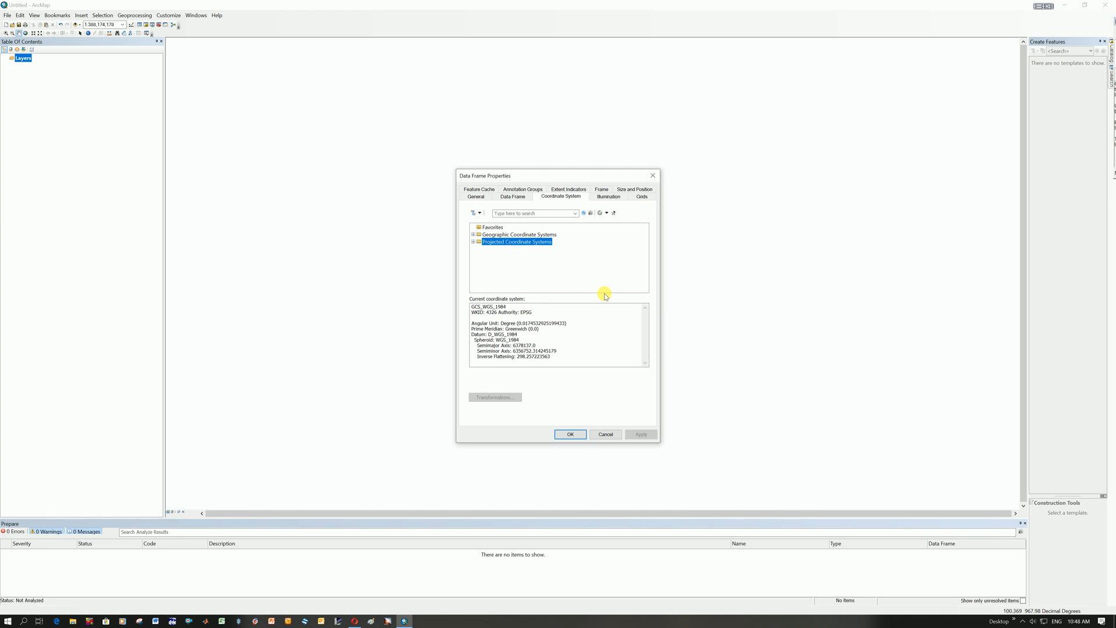
mouse_move(610, 294)
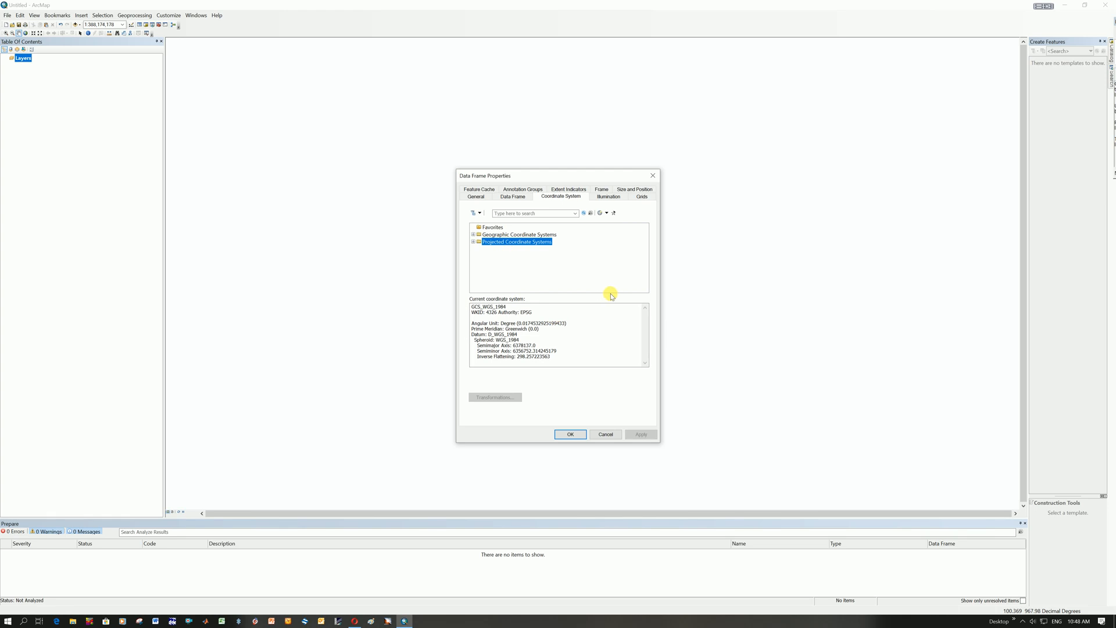
mouse_move(618, 293)
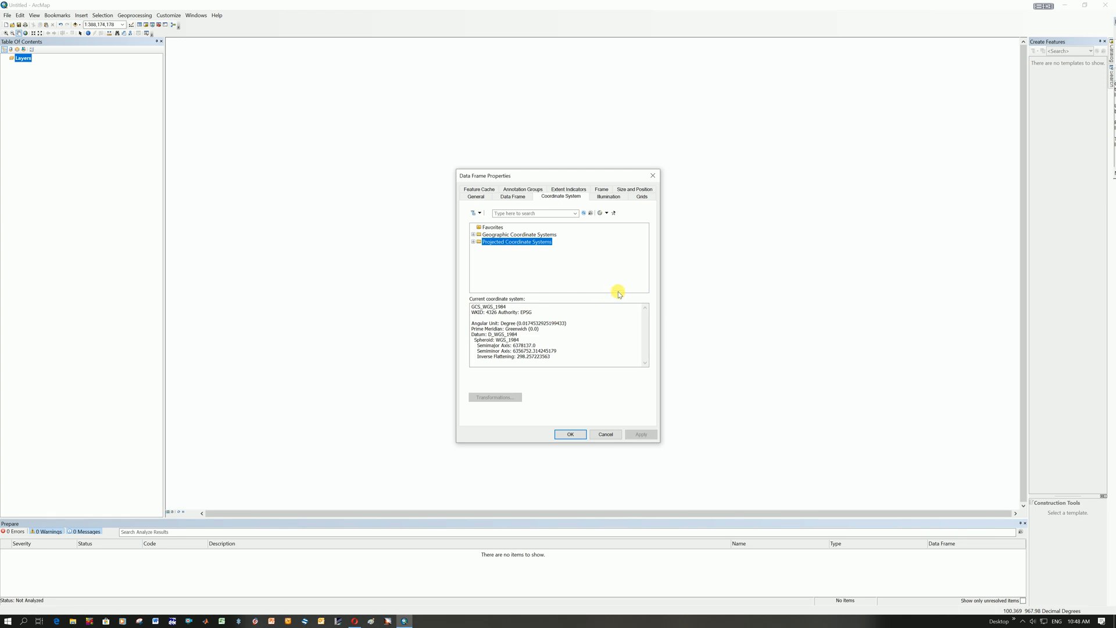
mouse_move(510, 236)
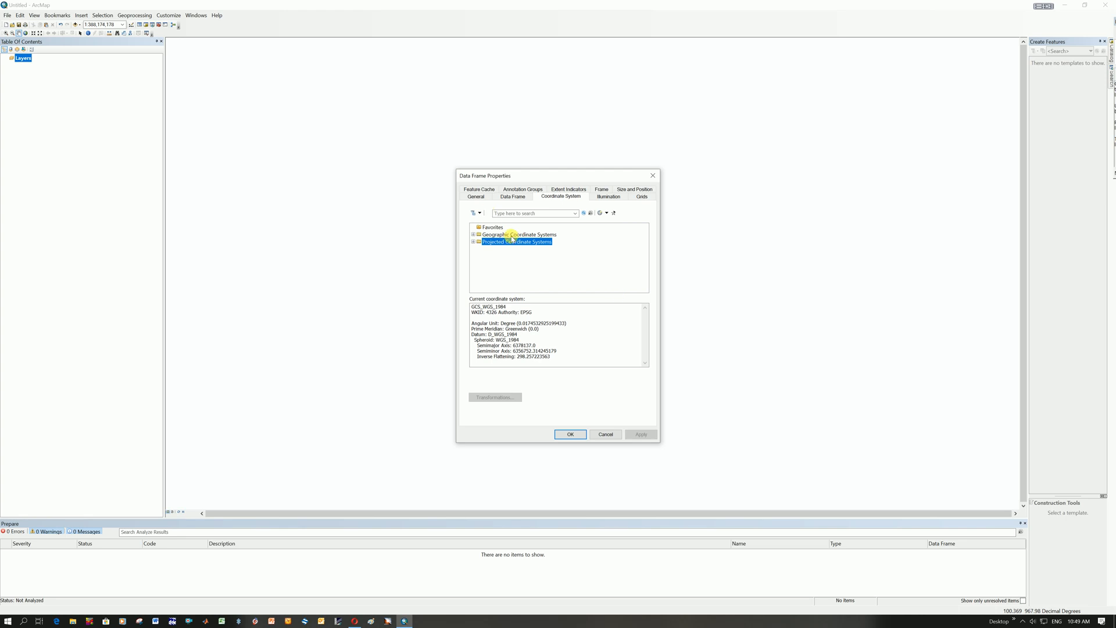
click(518, 234)
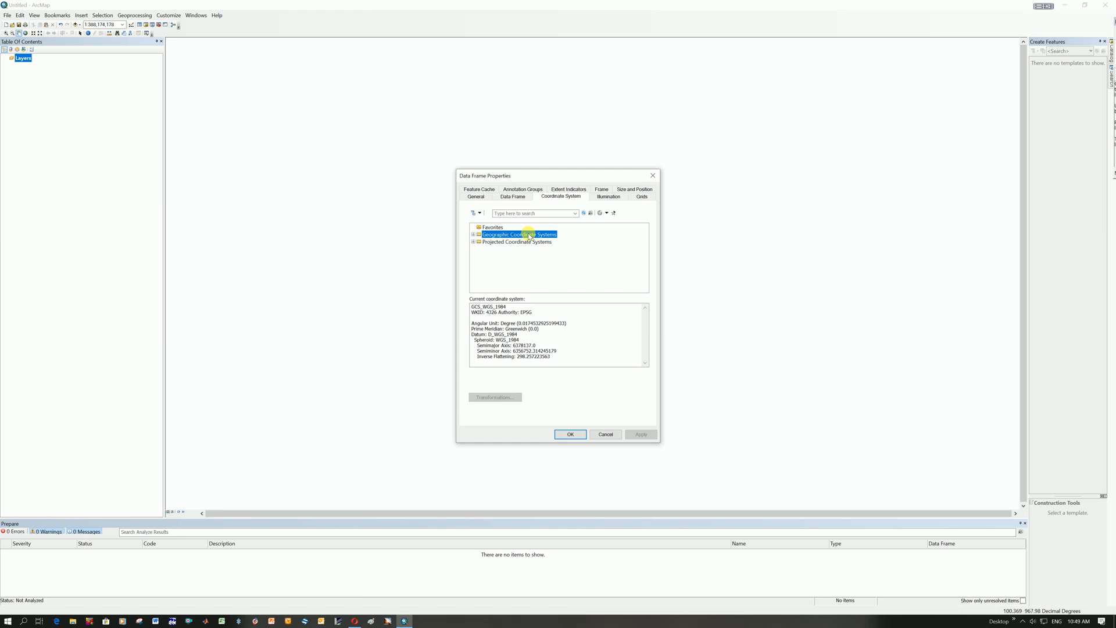
click(517, 241)
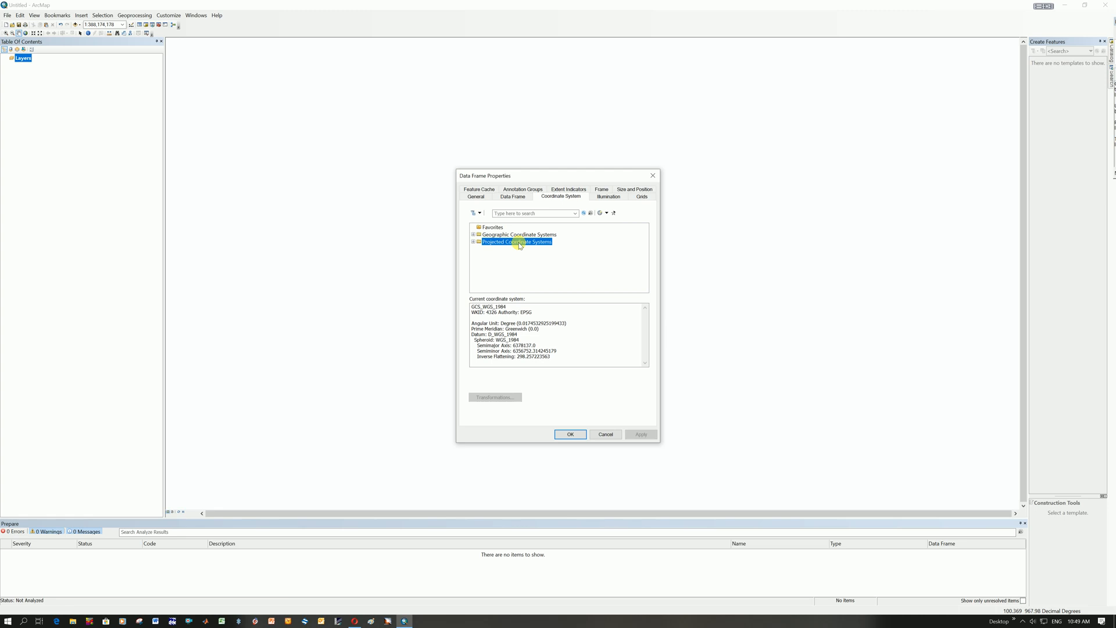
mouse_move(508, 245)
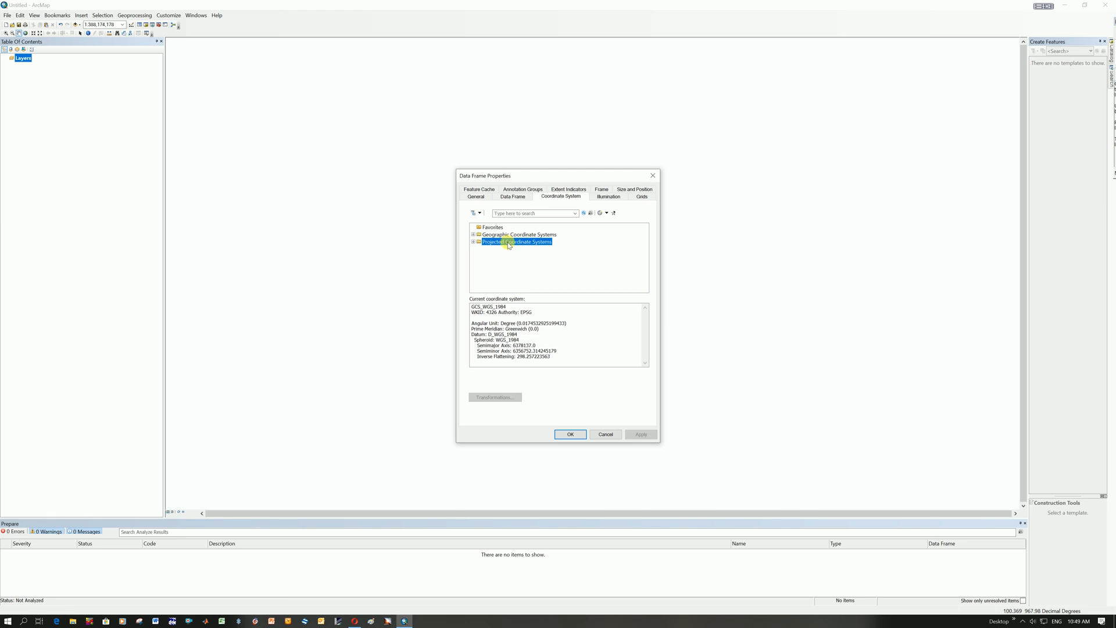
click(519, 234)
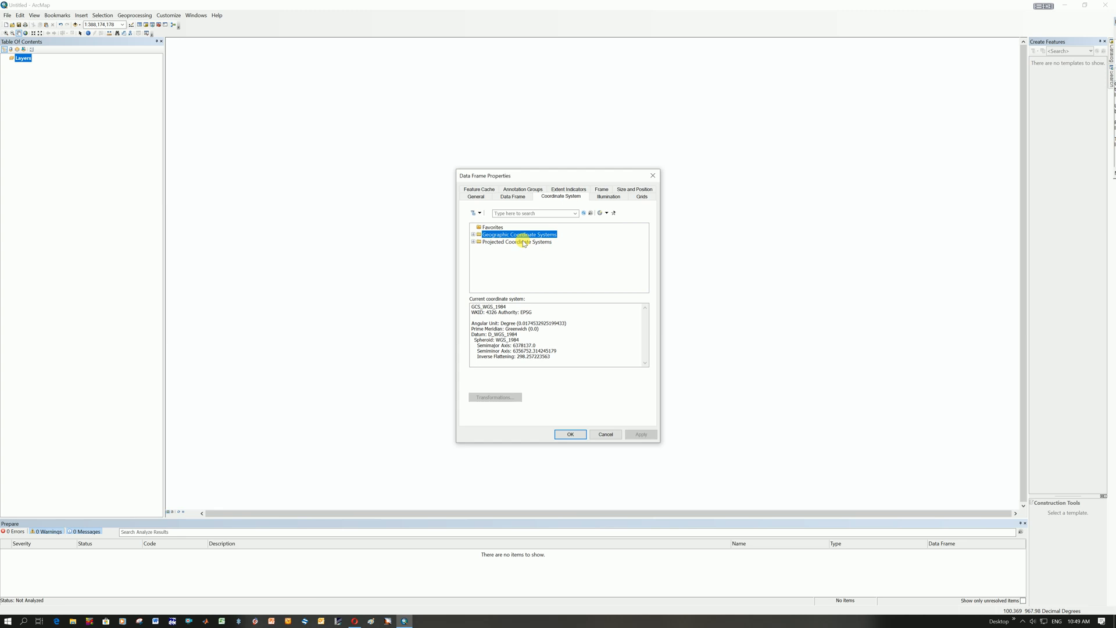
mouse_move(495, 242)
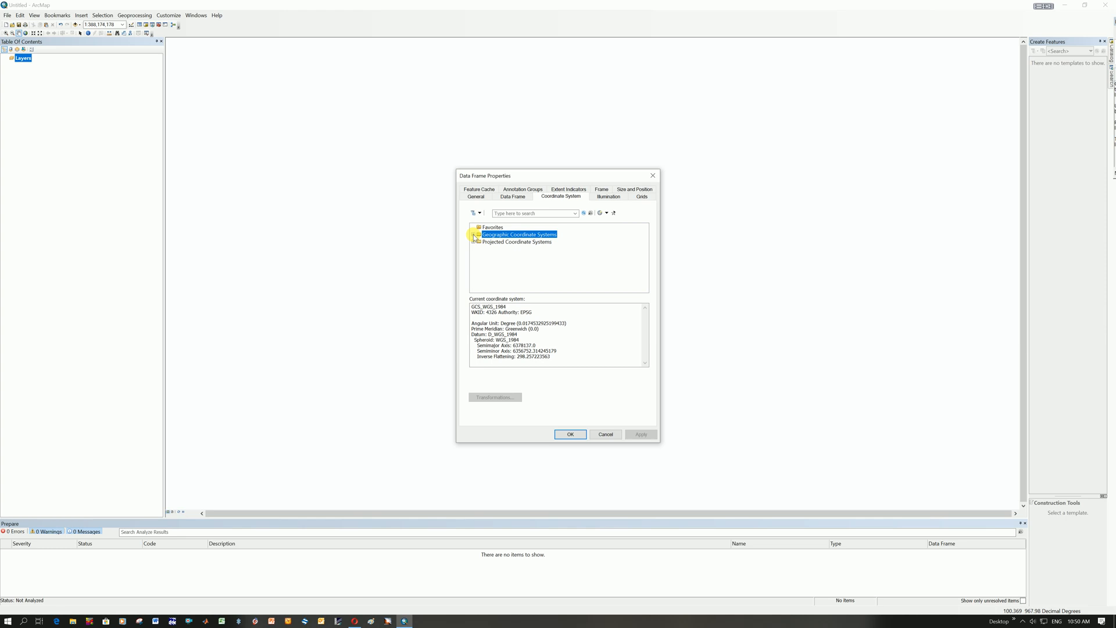
Choose WGS 1984 under Geographic > World and review its datum, semimajor and semiminor axis values
click(474, 233)
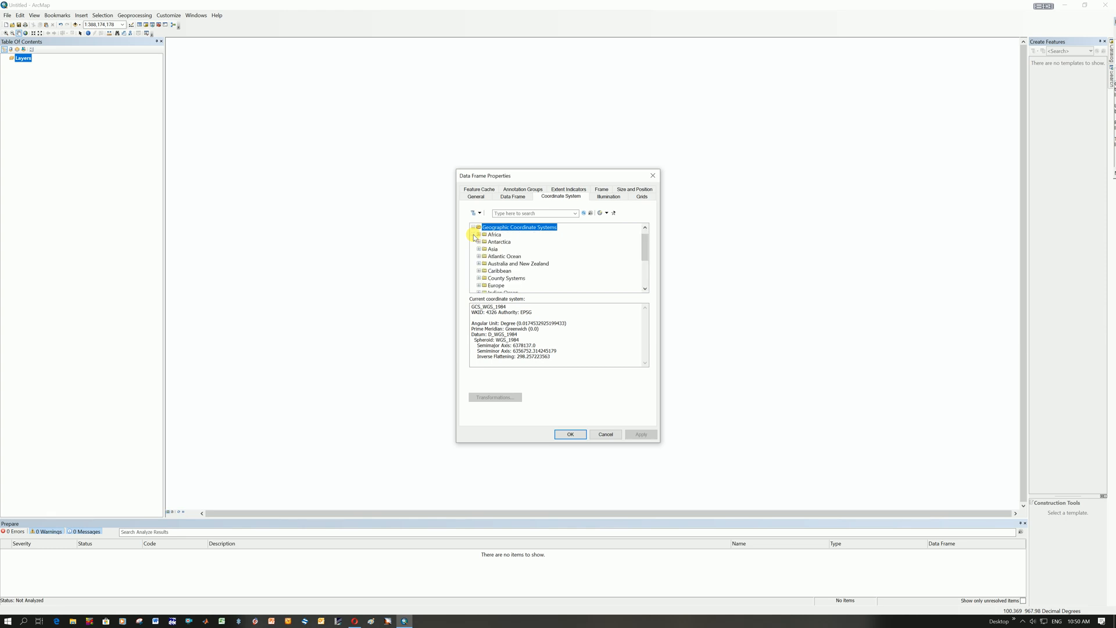
mouse_move(502, 271)
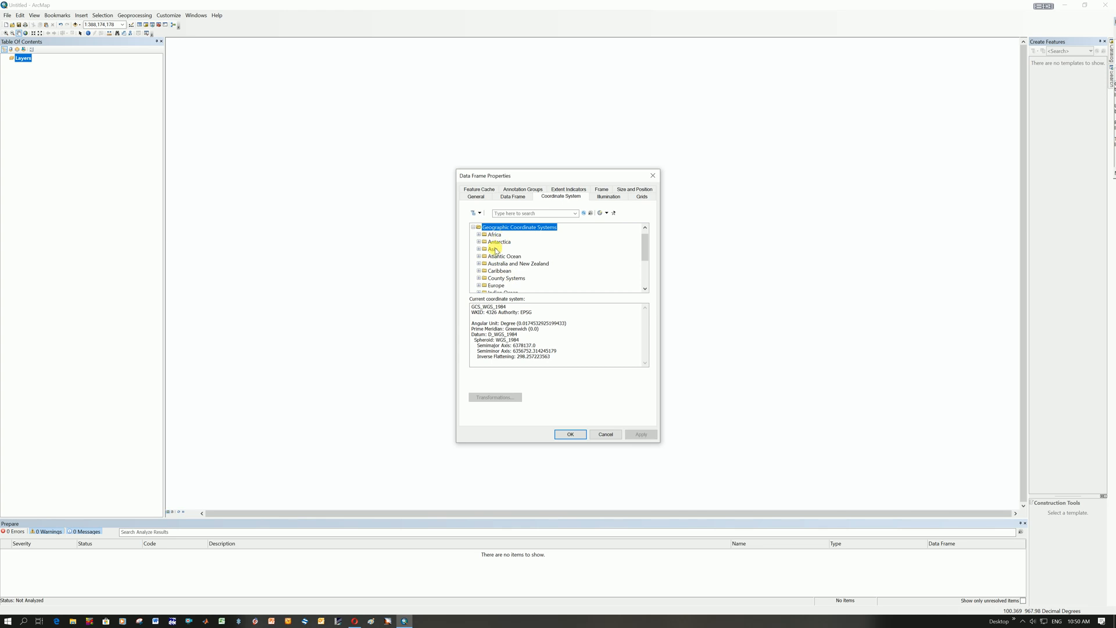
scroll(down, 3)
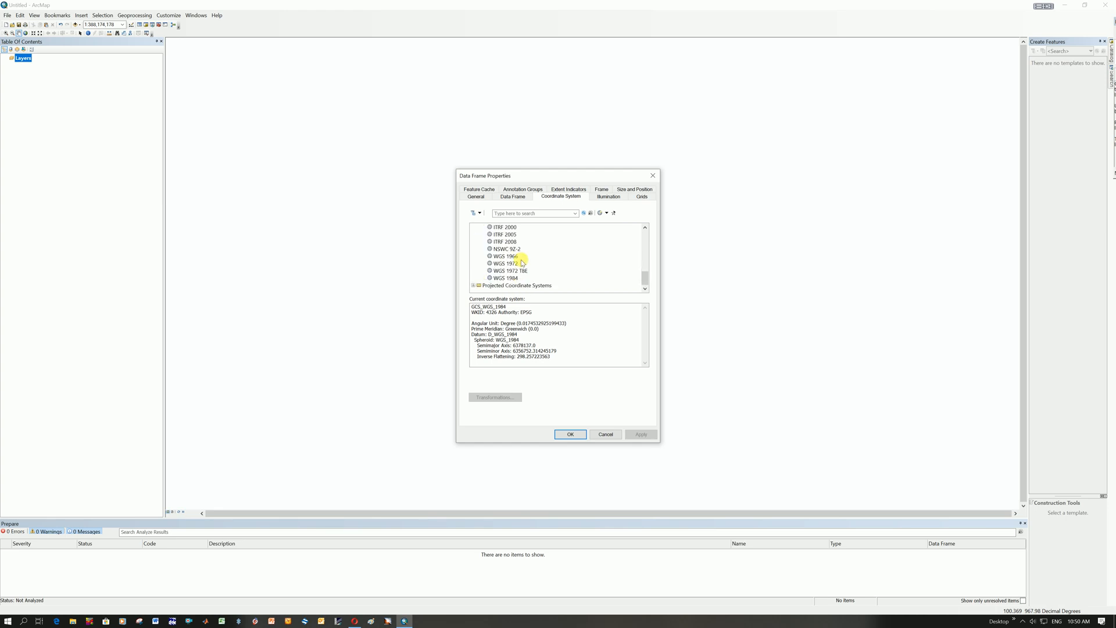
click(506, 278)
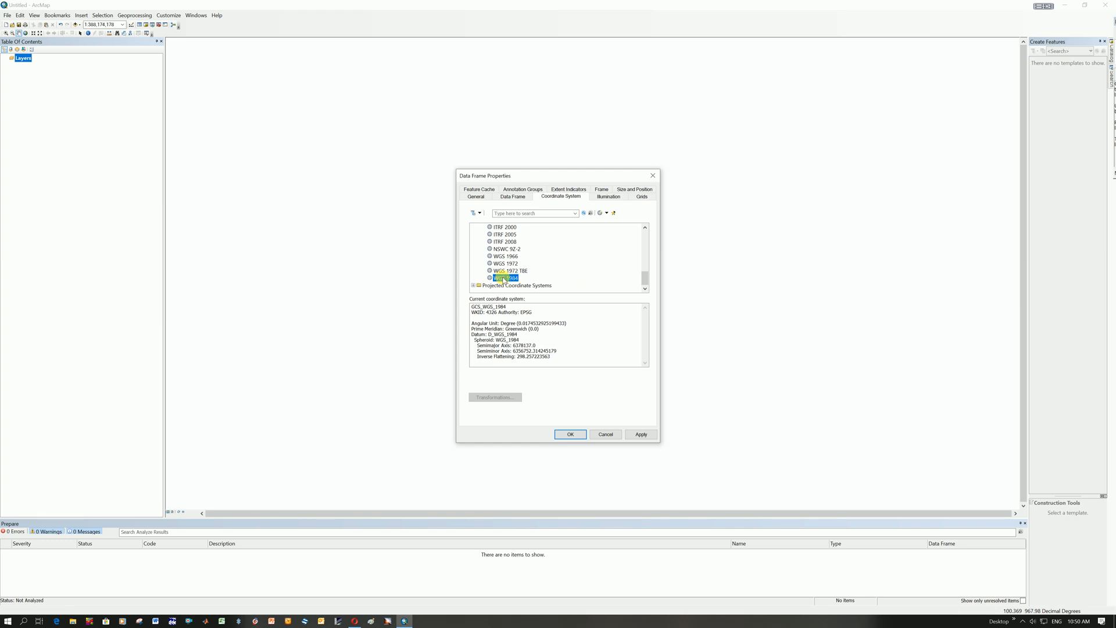
click(503, 278)
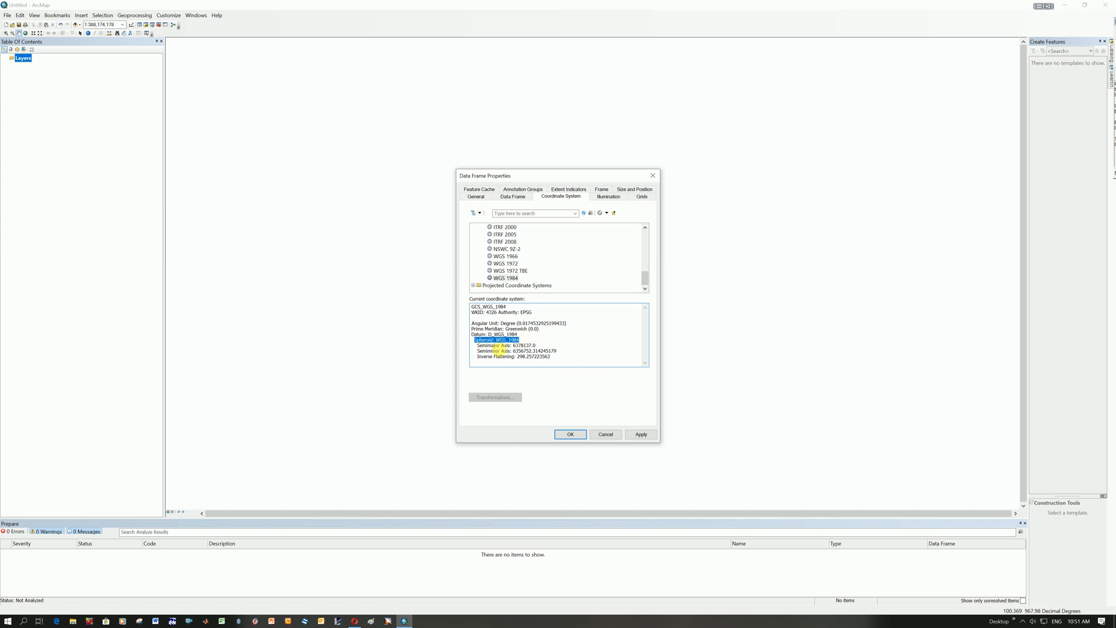
click(505, 345)
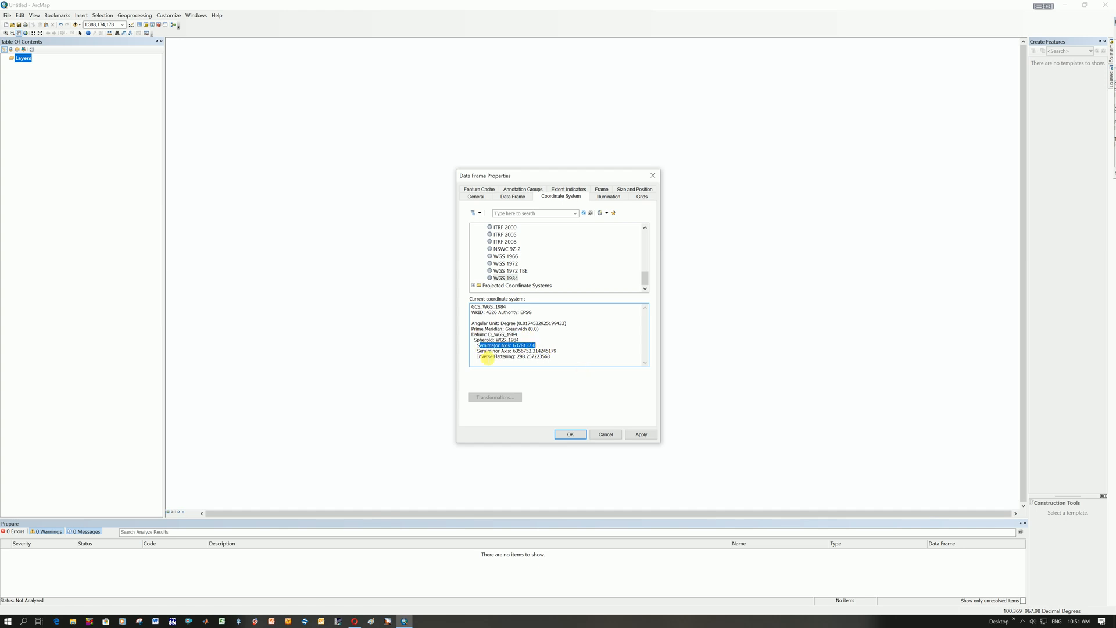
click(516, 350)
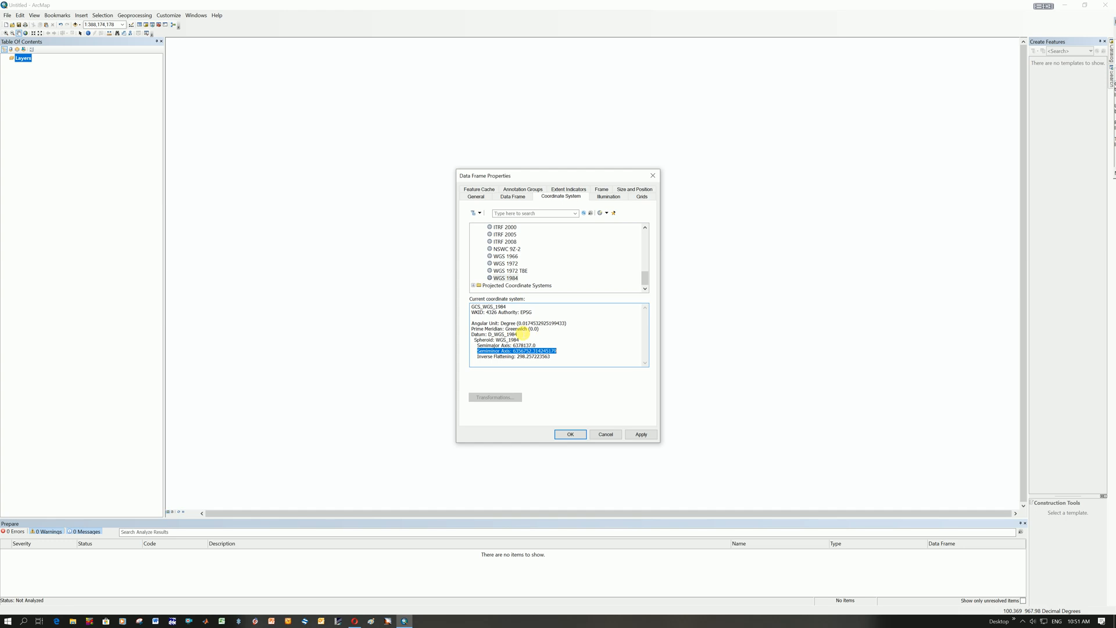
click(504, 278)
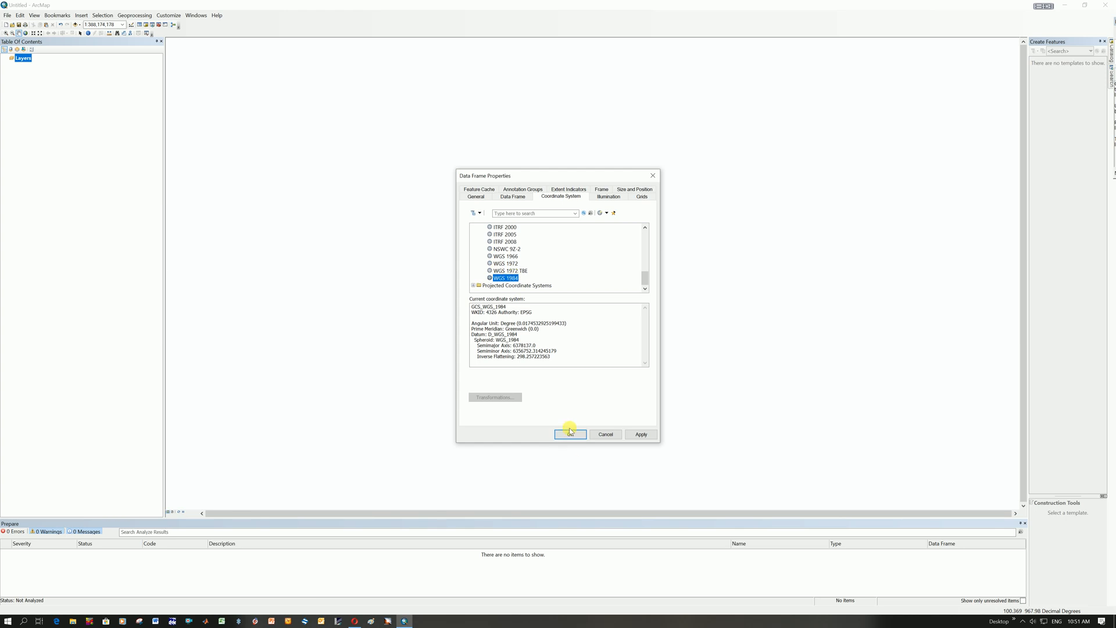
Apply WGS 1984 to the data frame and head back into its properties via View
click(570, 434)
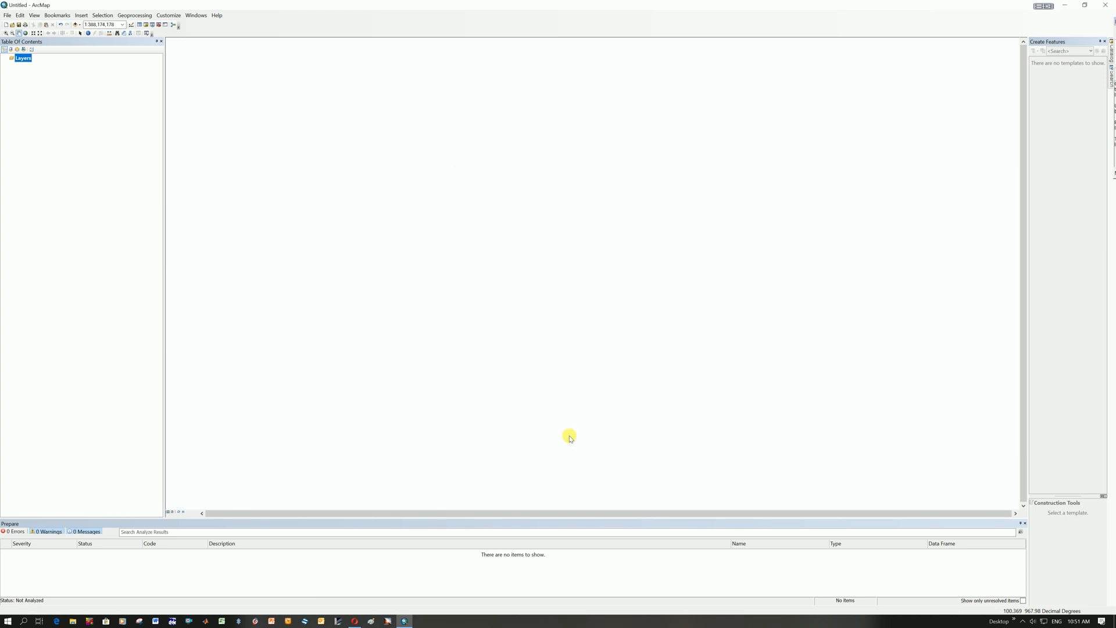
mouse_move(573, 439)
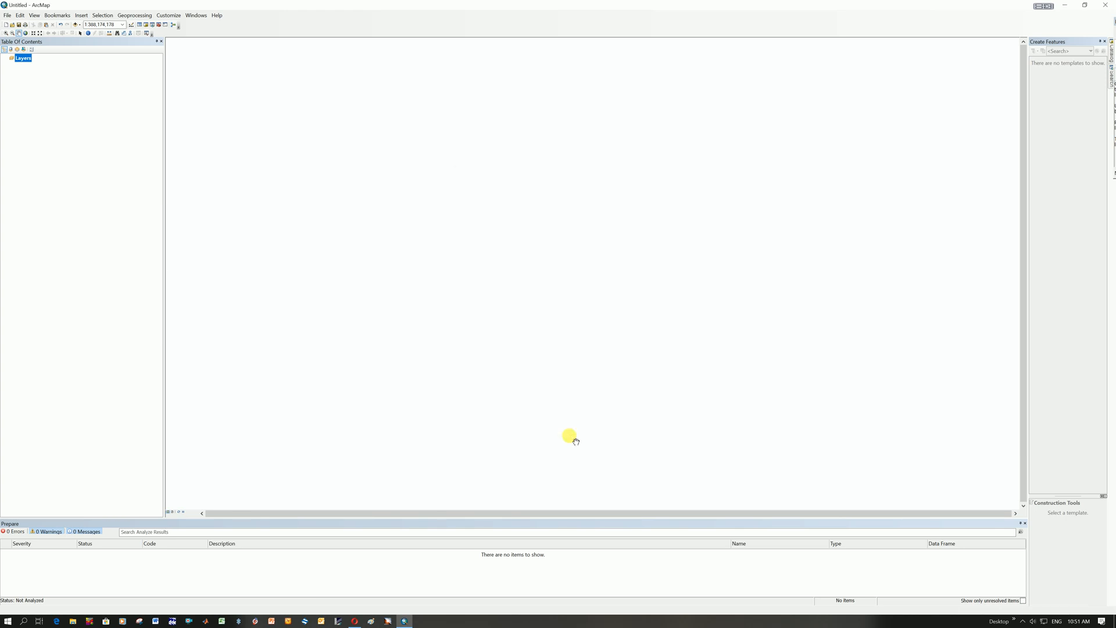
mouse_move(455, 214)
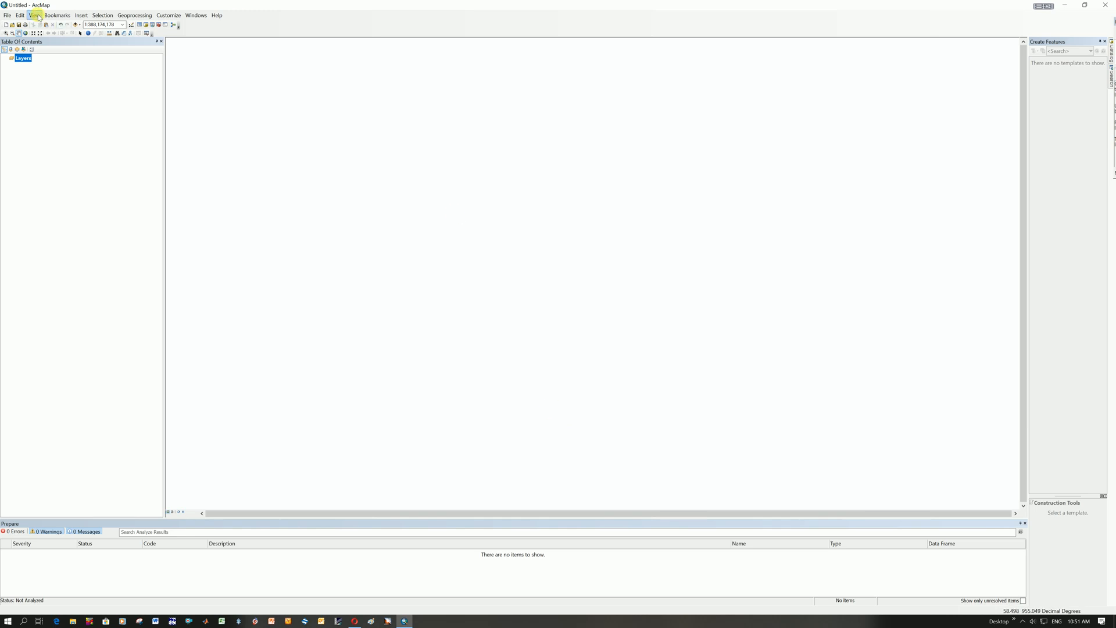
click(34, 15)
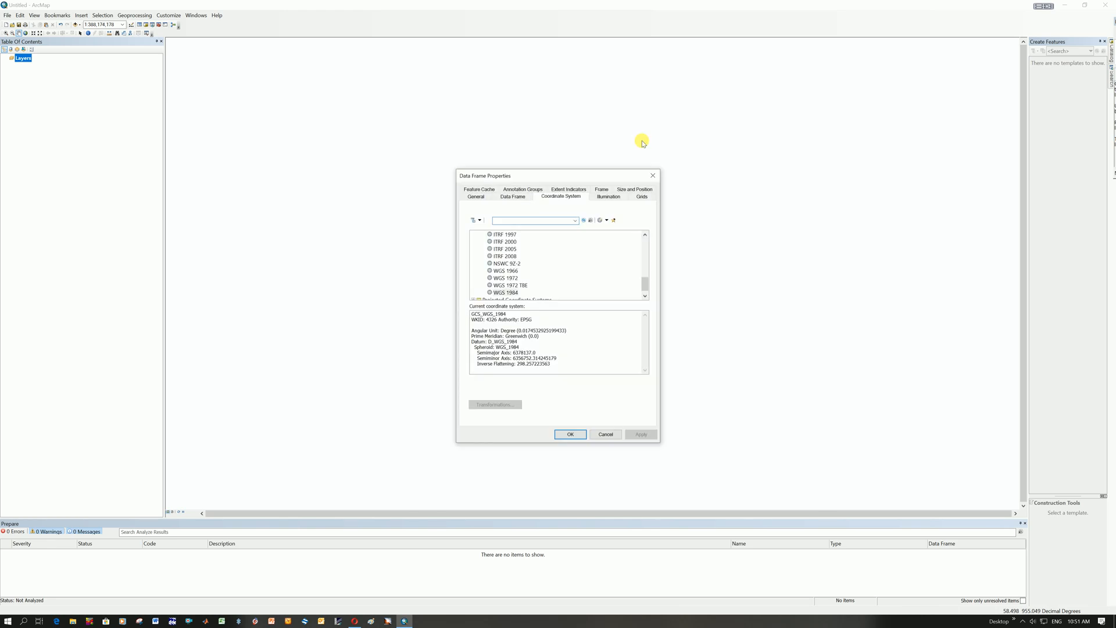
On the General page, set the coordinate display units to Degrees Minutes Seconds
click(475, 196)
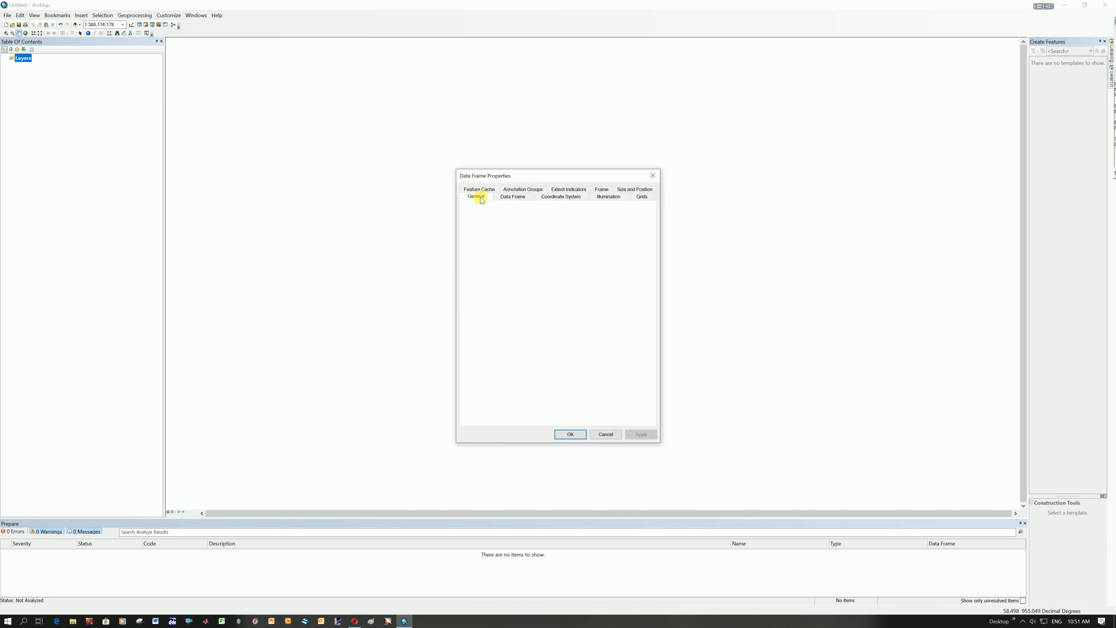
click(476, 196)
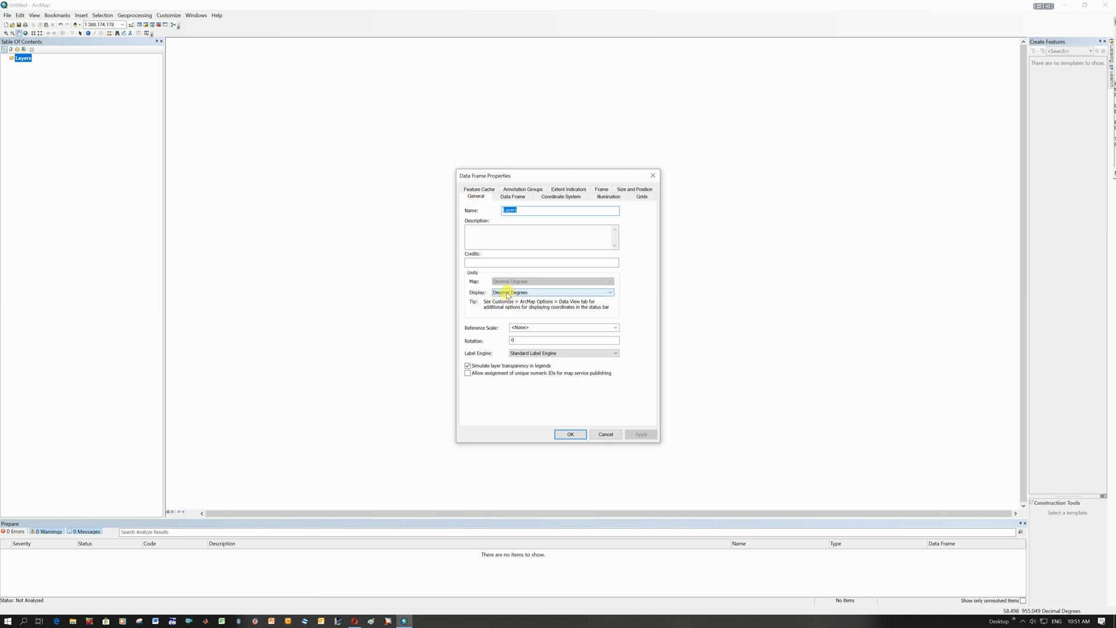
click(609, 293)
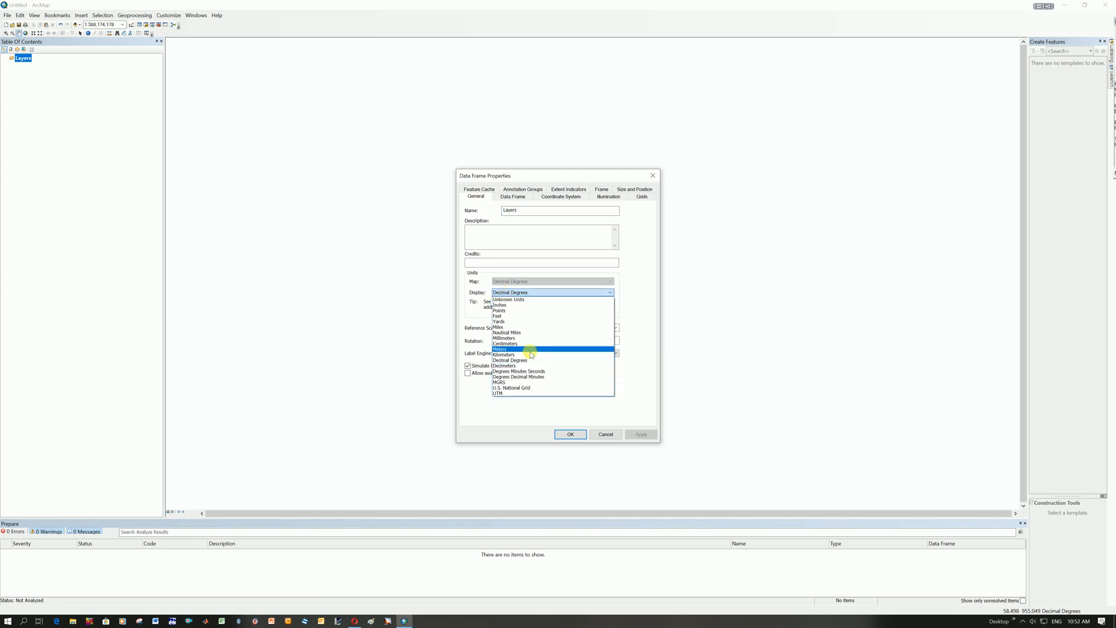
mouse_move(527, 360)
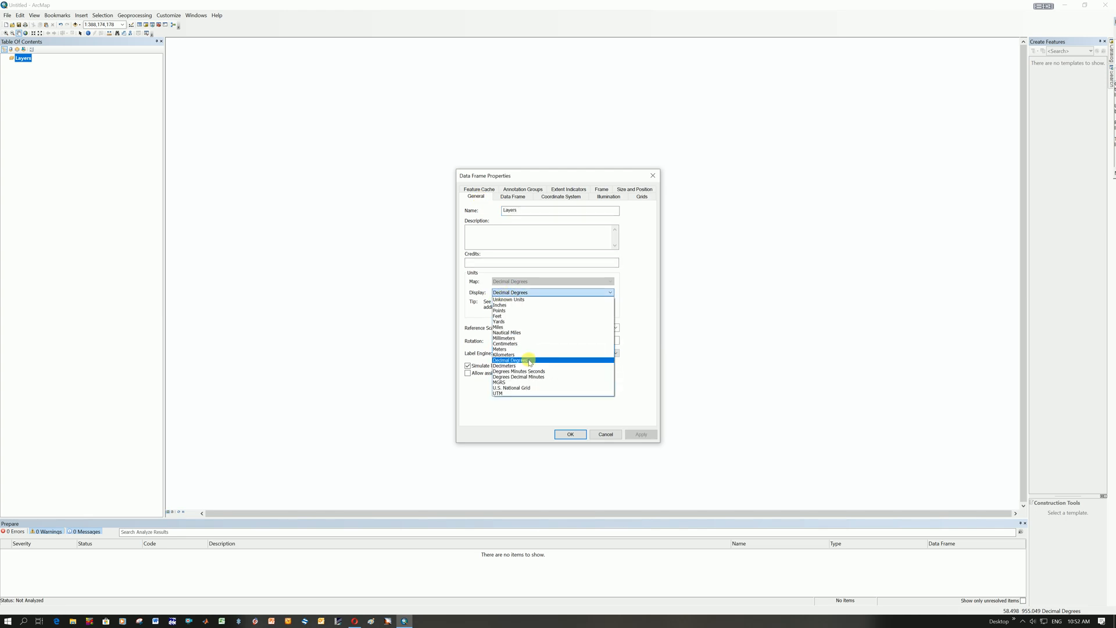
mouse_move(520, 371)
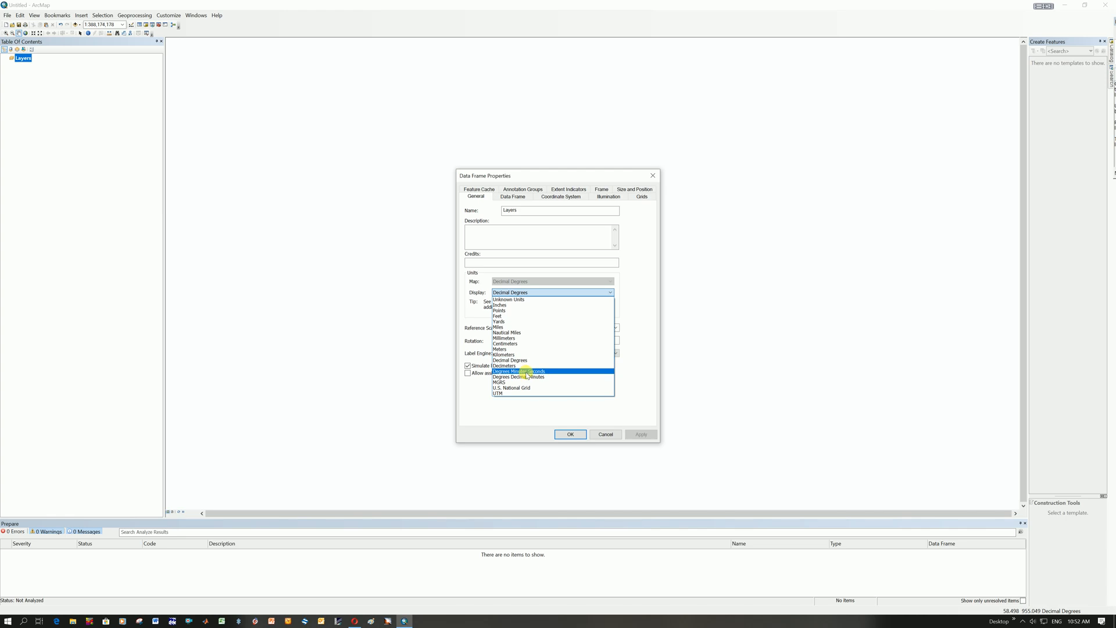
mouse_move(513, 381)
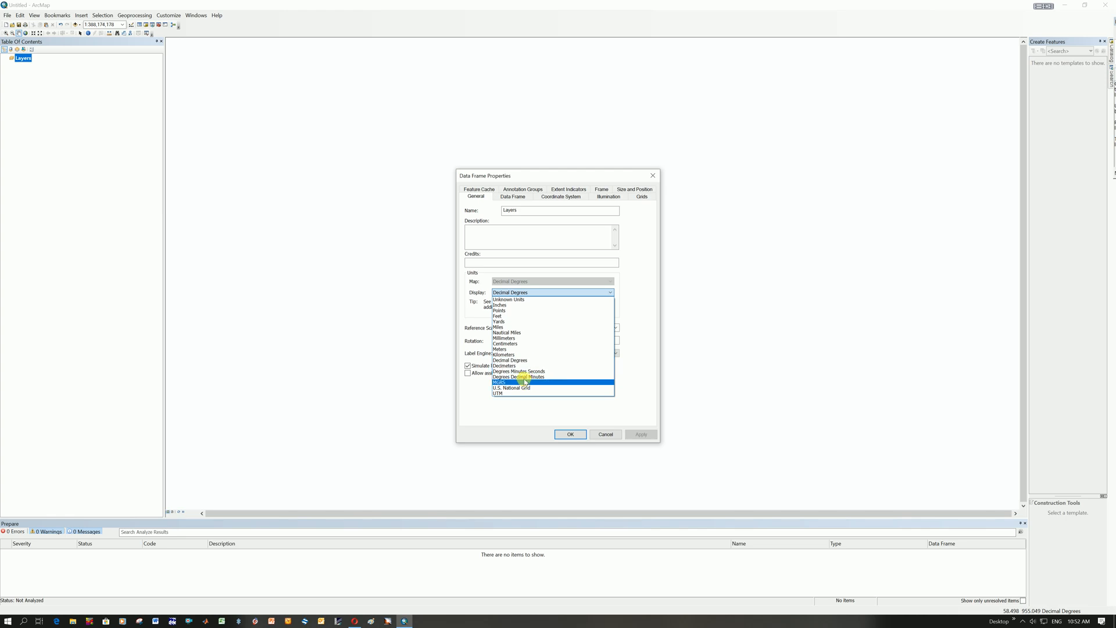
mouse_move(516, 376)
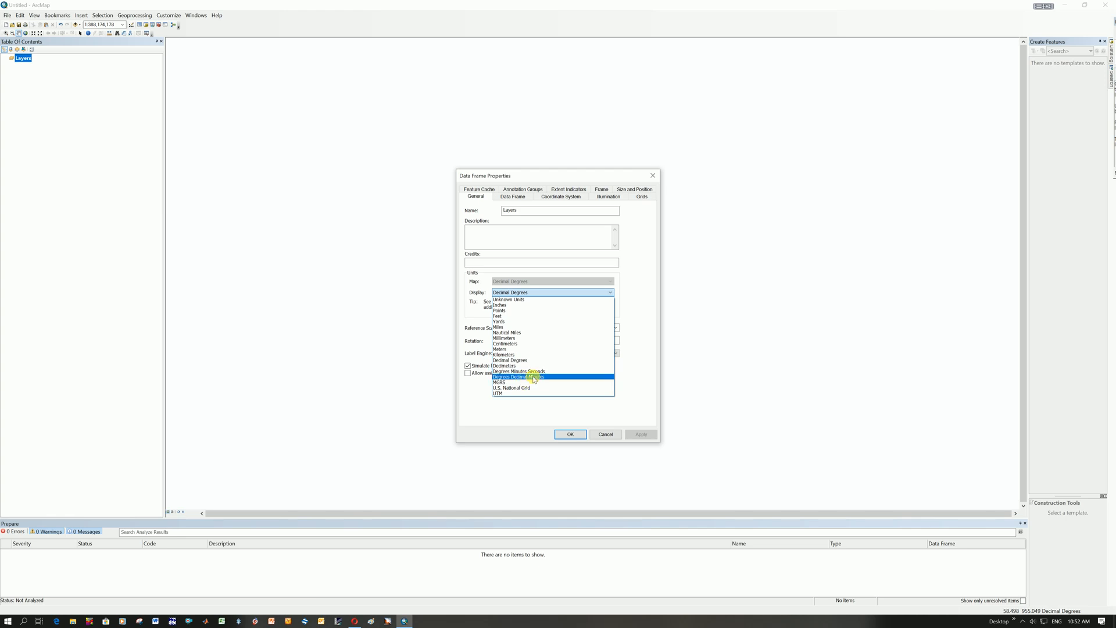
mouse_move(534, 371)
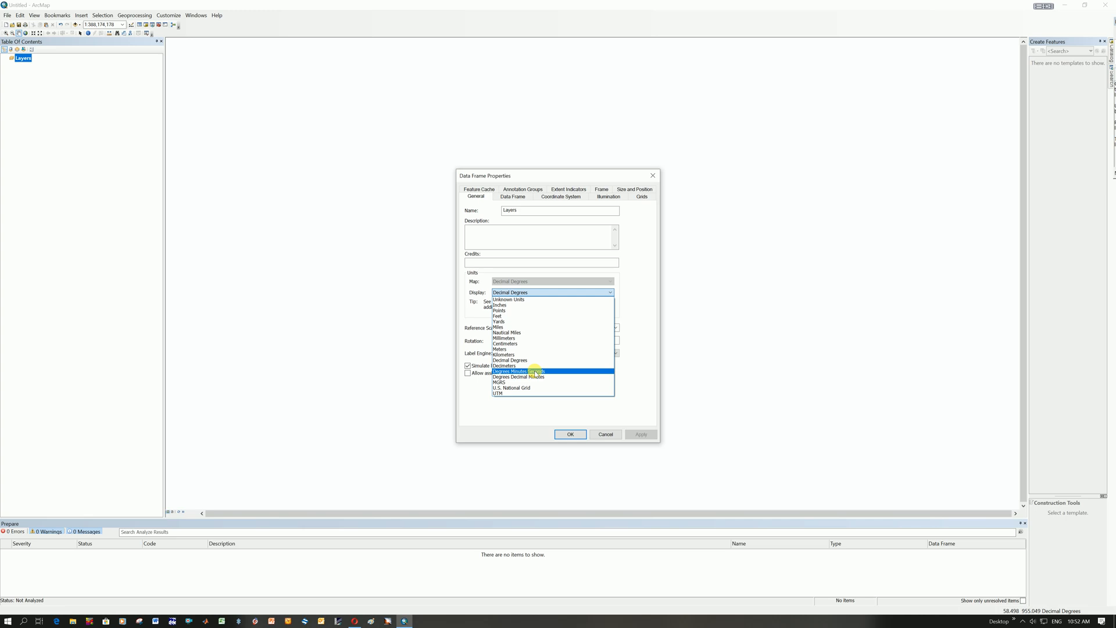
click(508, 361)
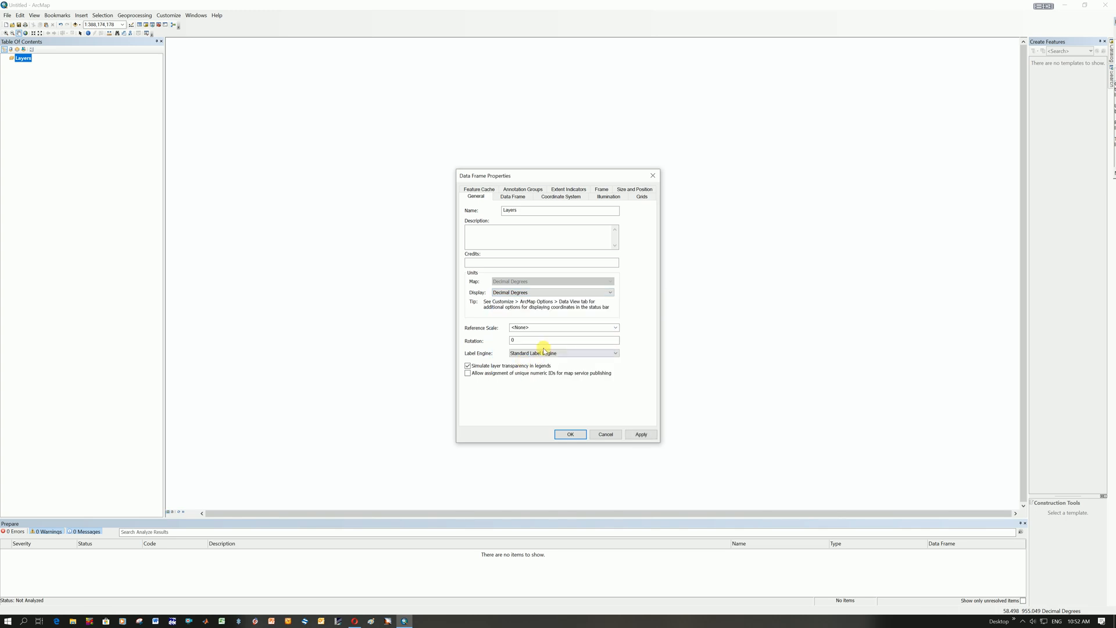
click(610, 292)
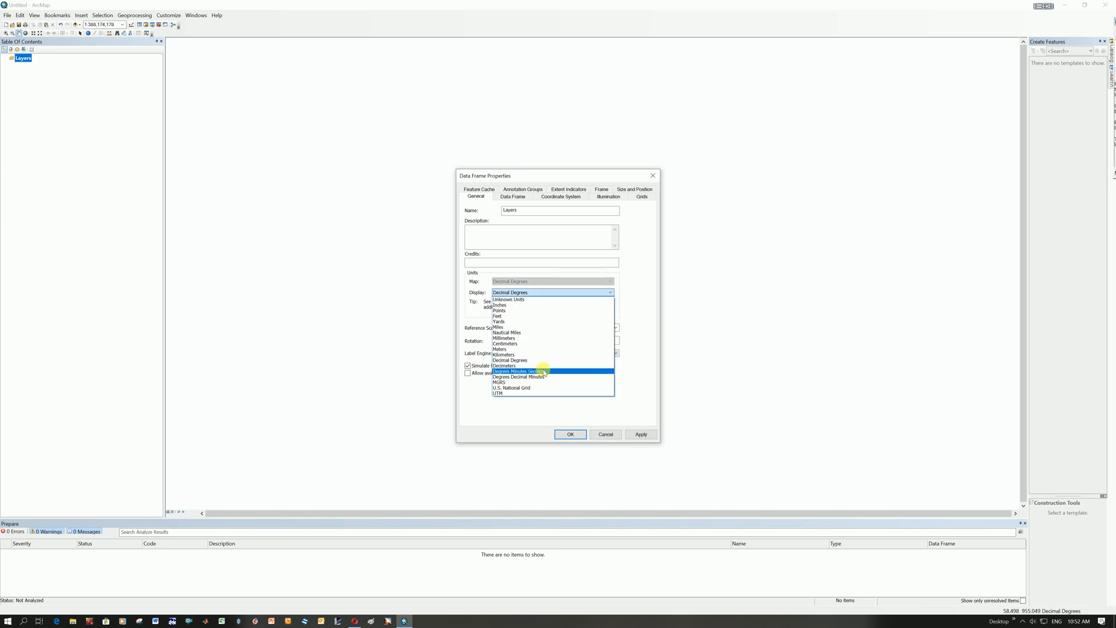
click(520, 371)
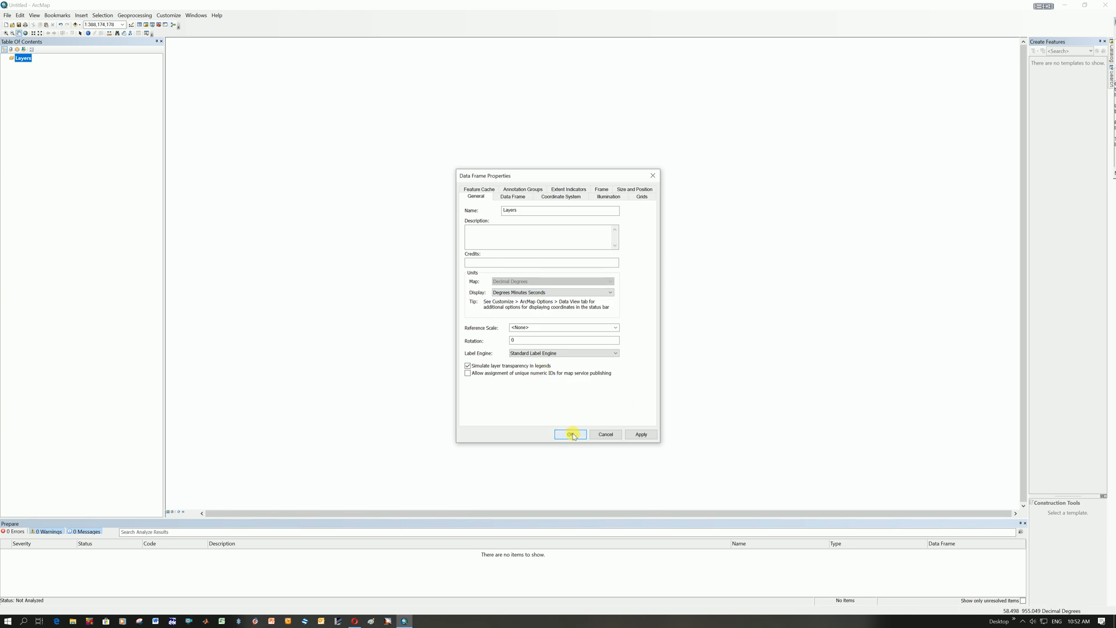
mouse_move(581, 294)
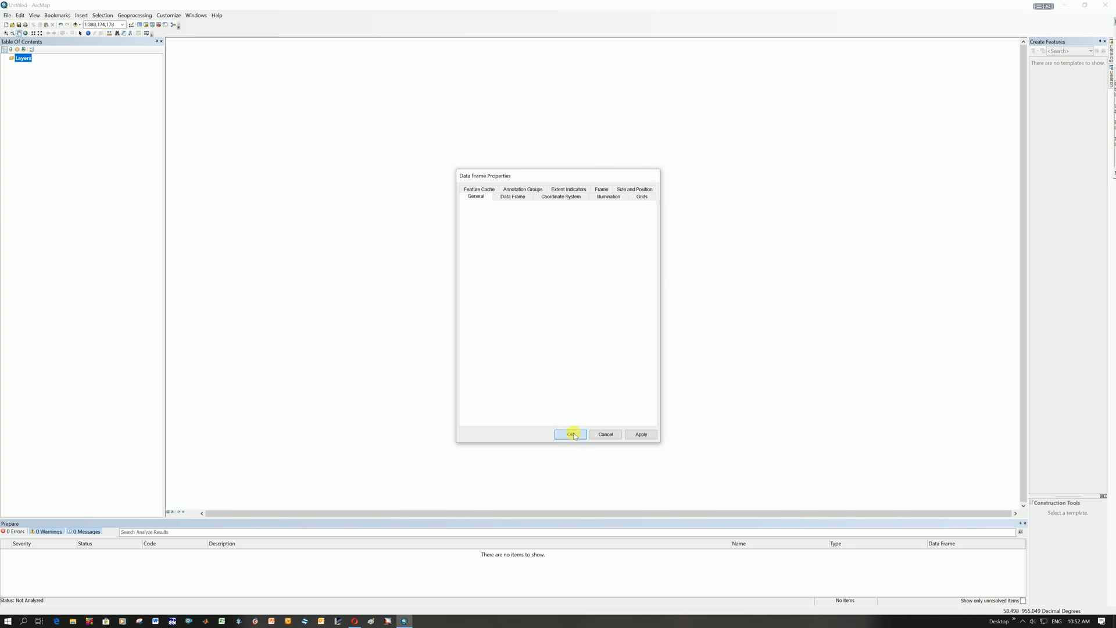
Confirm Degrees Minutes Seconds as the display units and close the properties
click(570, 433)
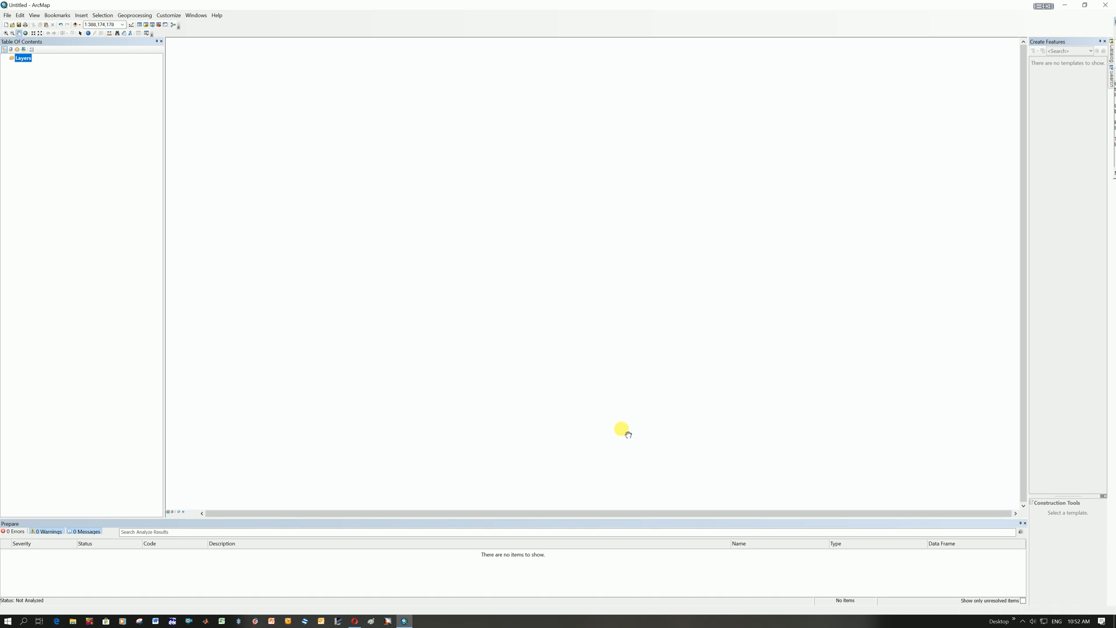
mouse_move(607, 205)
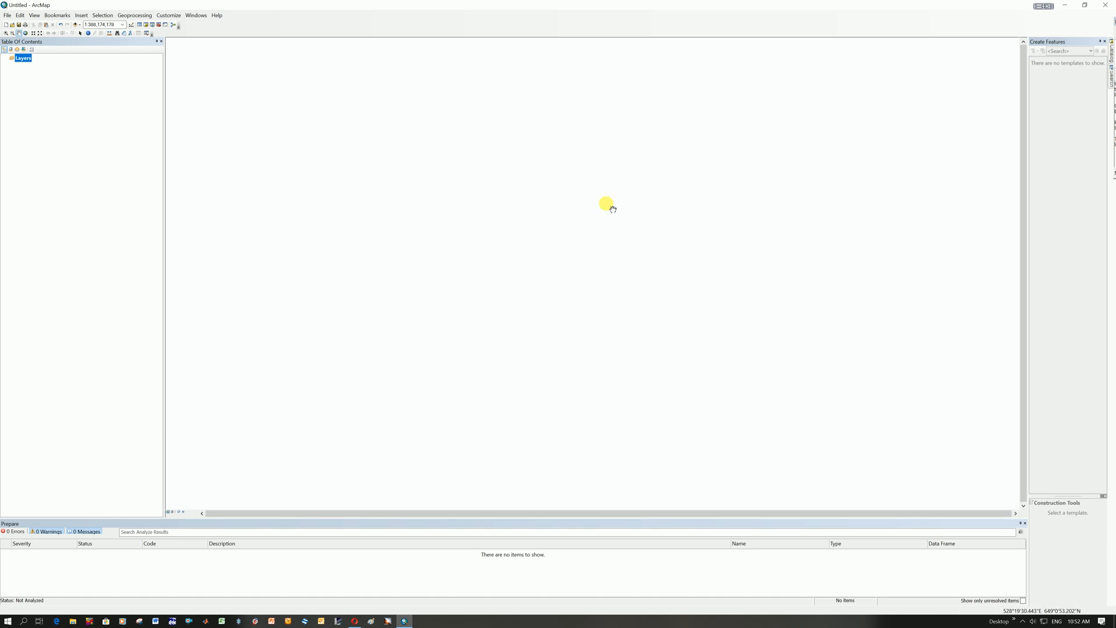
mouse_move(529, 231)
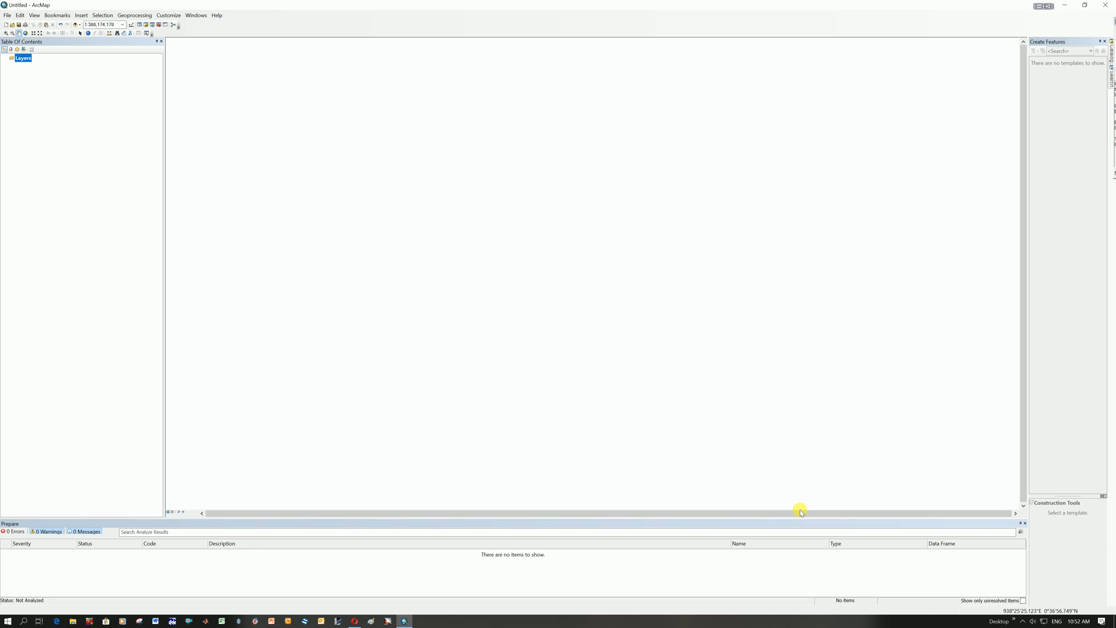
mouse_move(1029, 610)
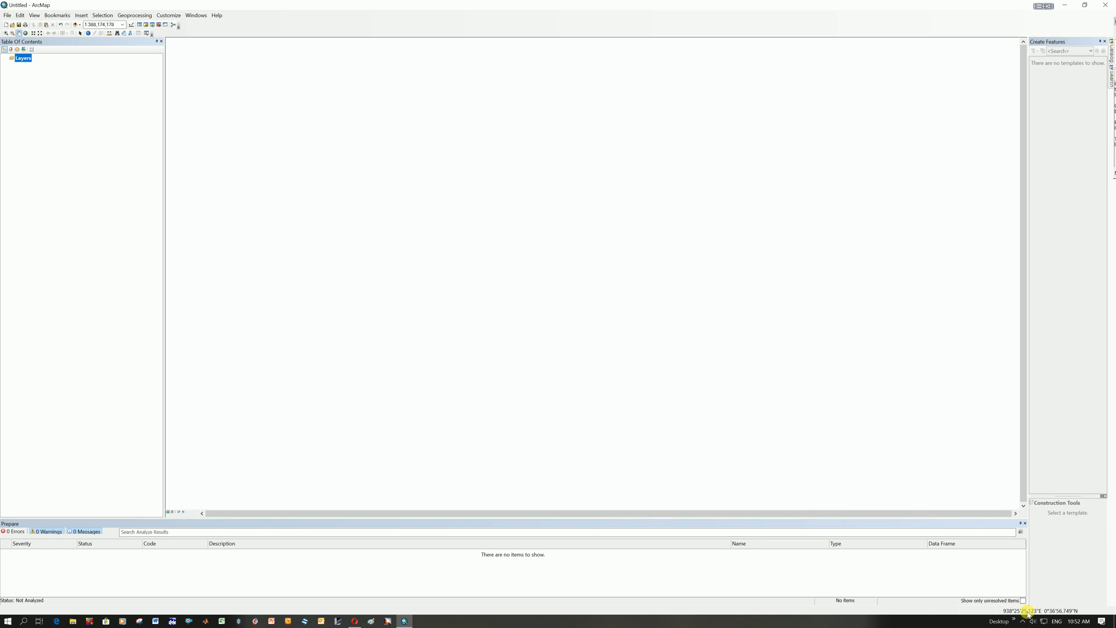
mouse_move(1078, 614)
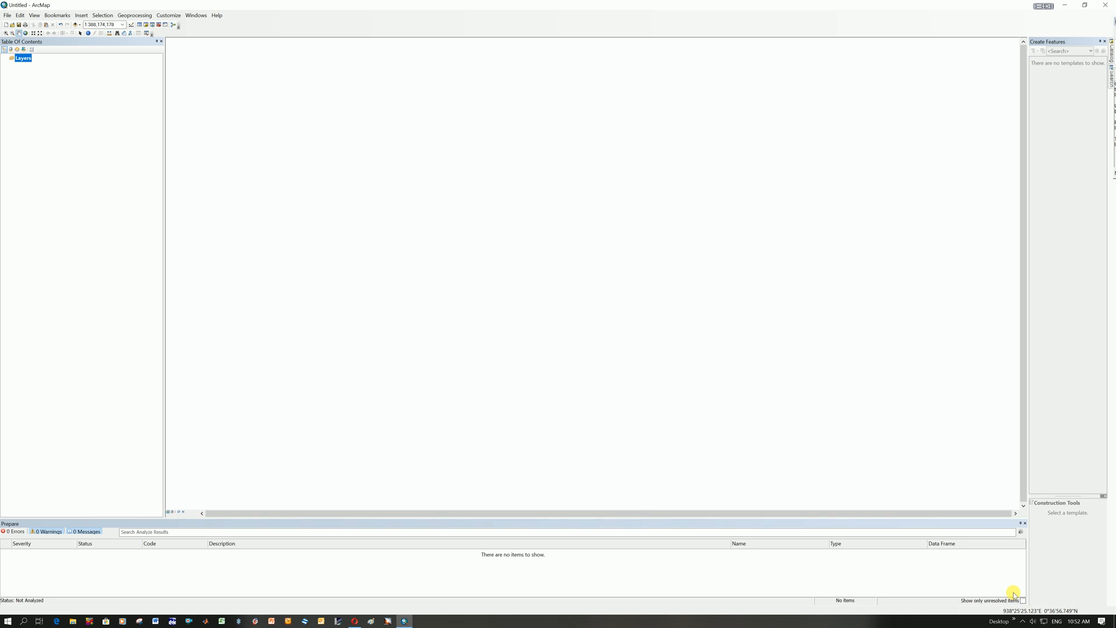
mouse_move(346, 175)
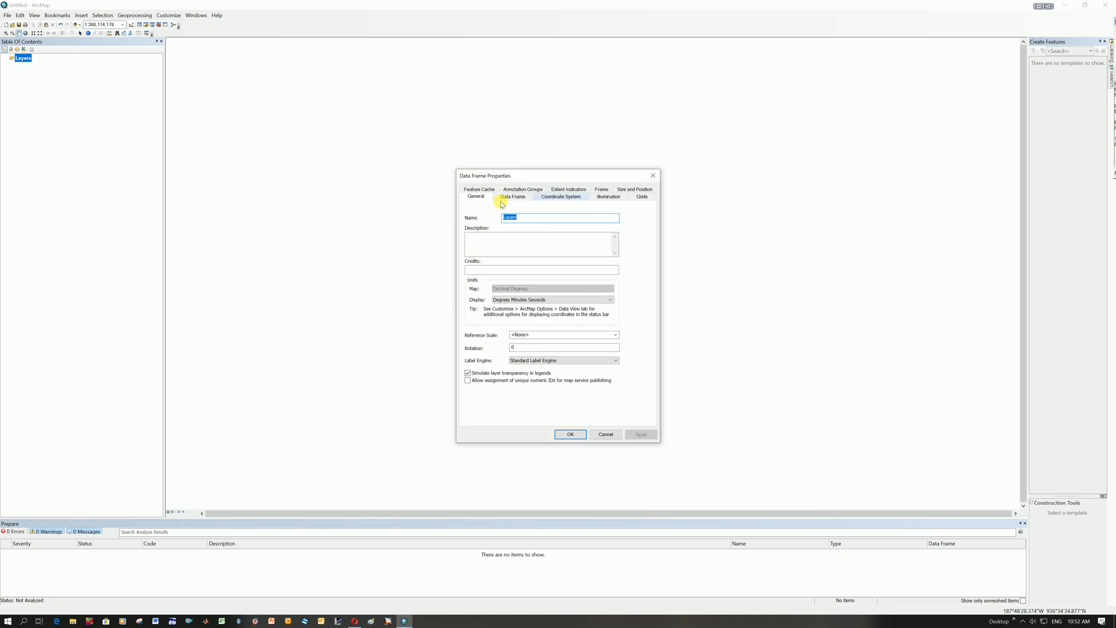
Switch the display units back to Decimal Degrees and close the properties
click(610, 298)
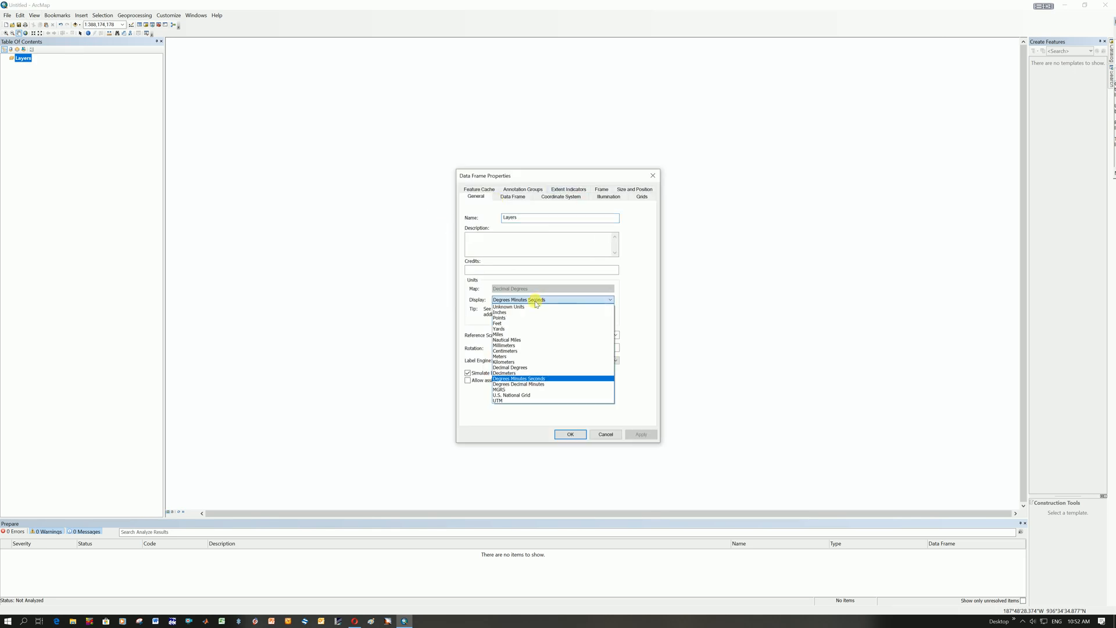
click(509, 366)
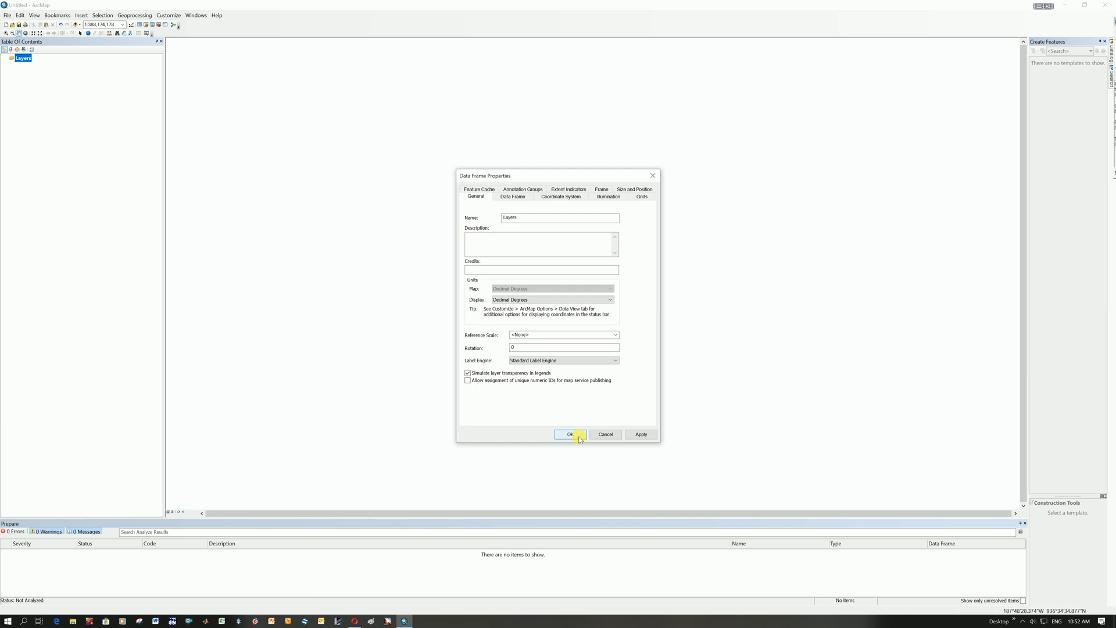
click(569, 433)
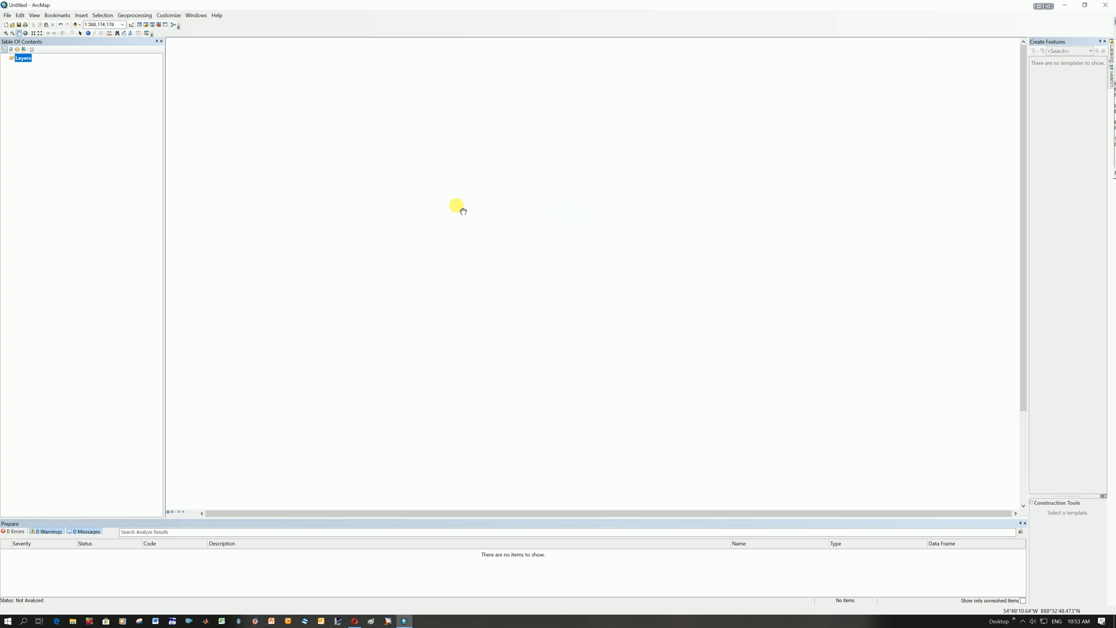
Reopen Data Frame Properties and apply Decimal Degrees as the display units
click(33, 15)
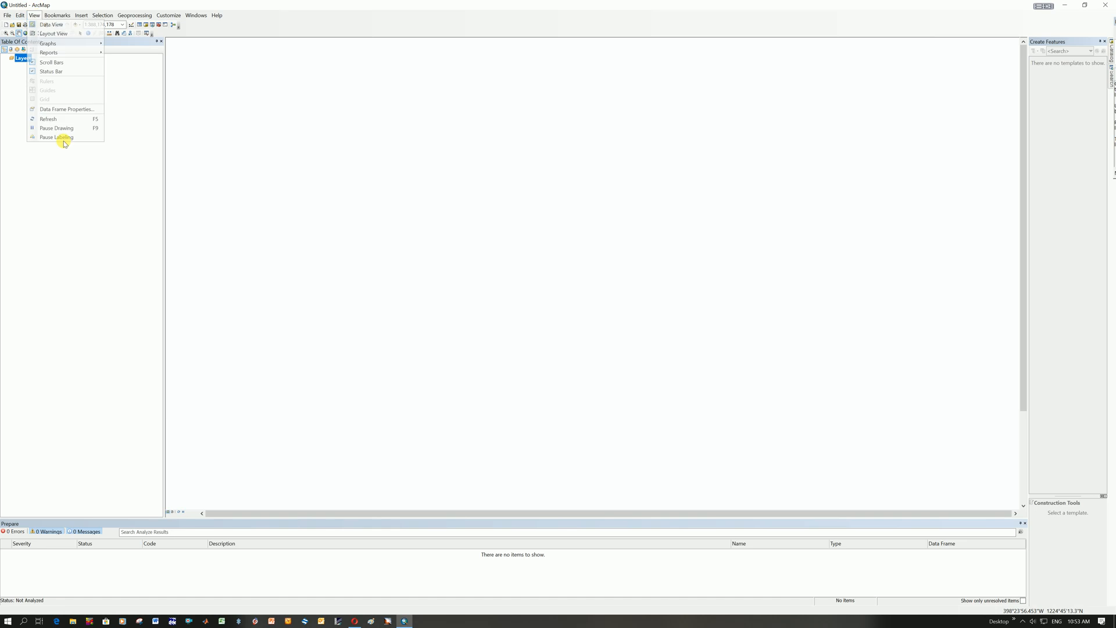
click(66, 109)
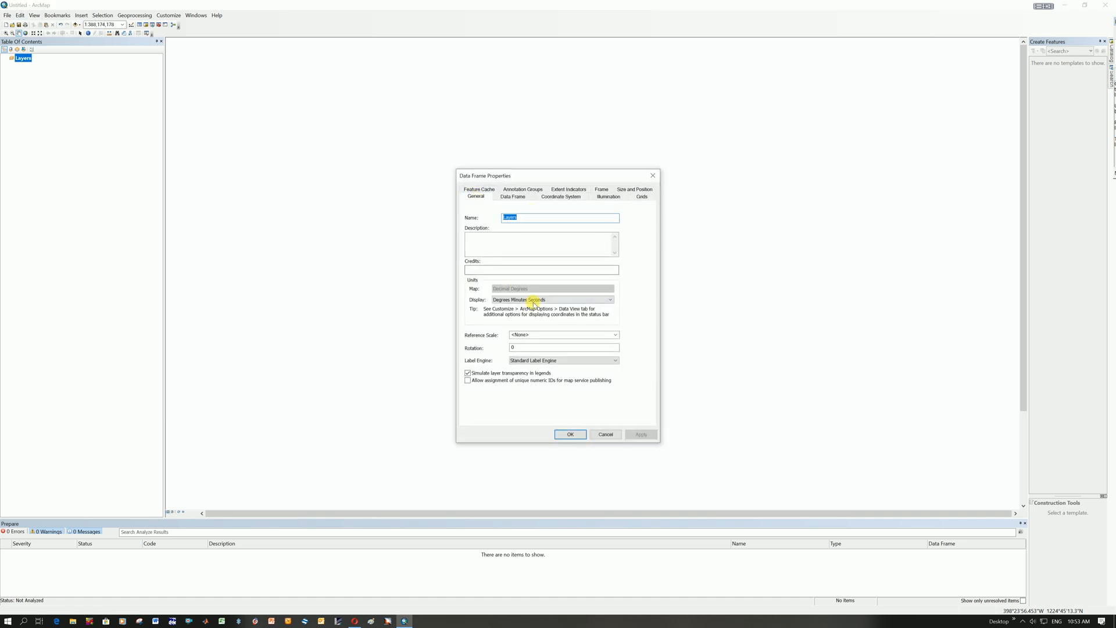
click(610, 299)
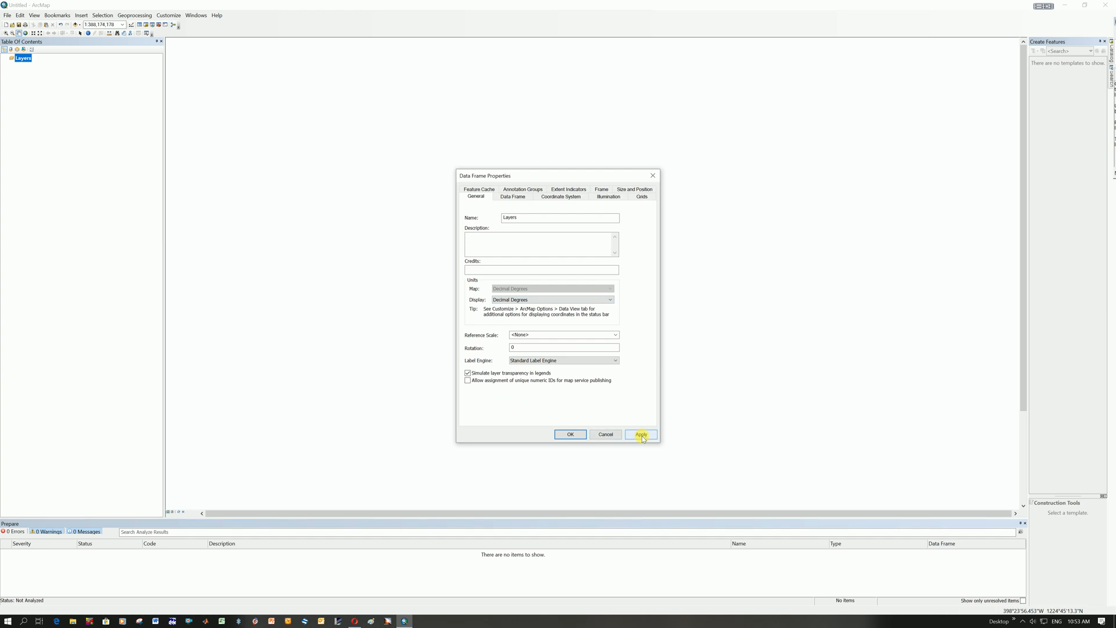
click(639, 433)
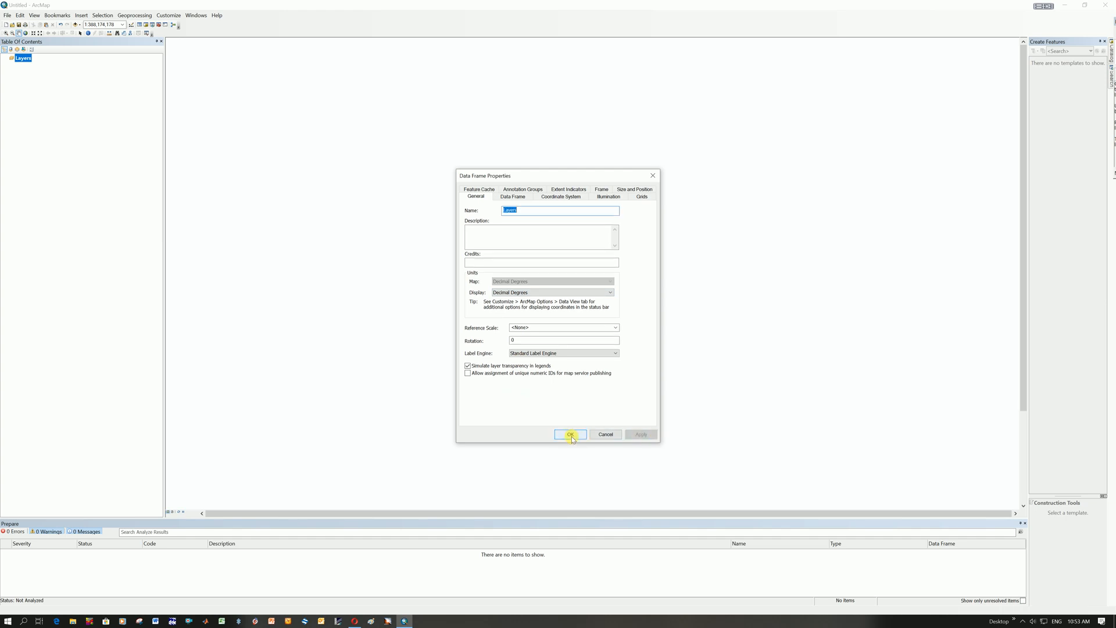